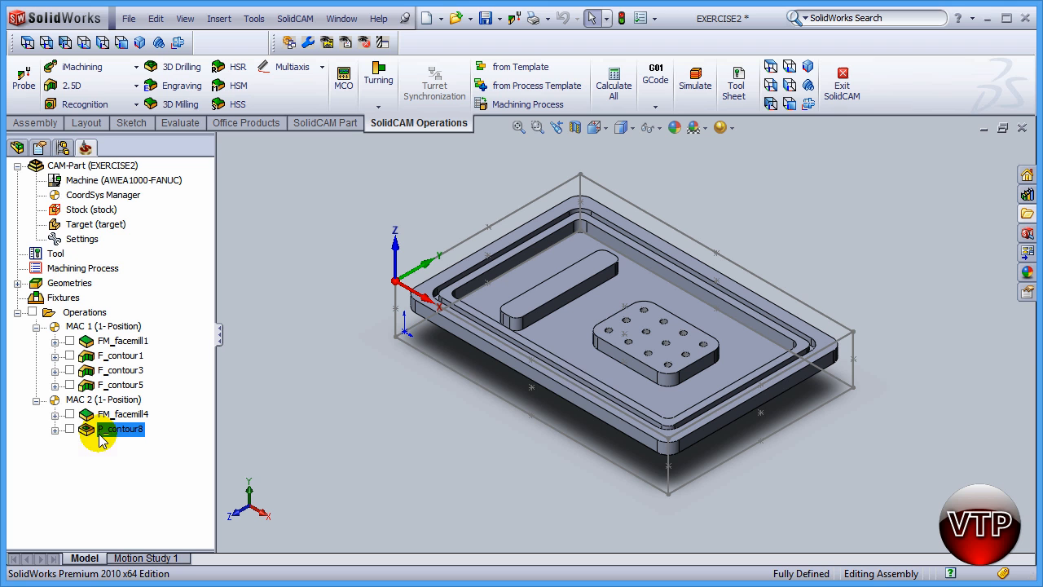
Step: Display the P_contour8 pocket toolpath from the second setup on the part
click(69, 429)
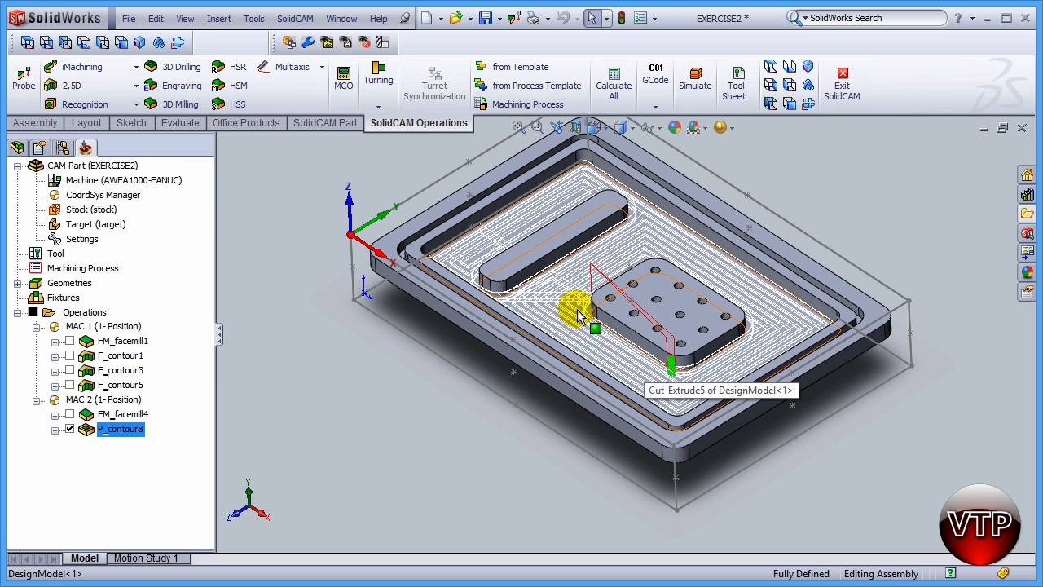
mouse_move(583, 310)
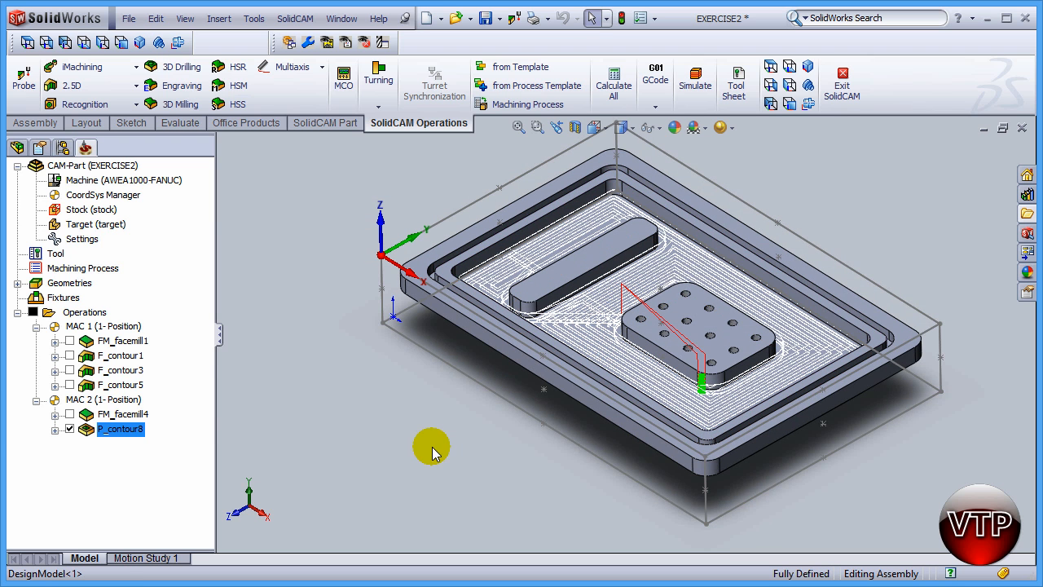
mouse_move(224, 407)
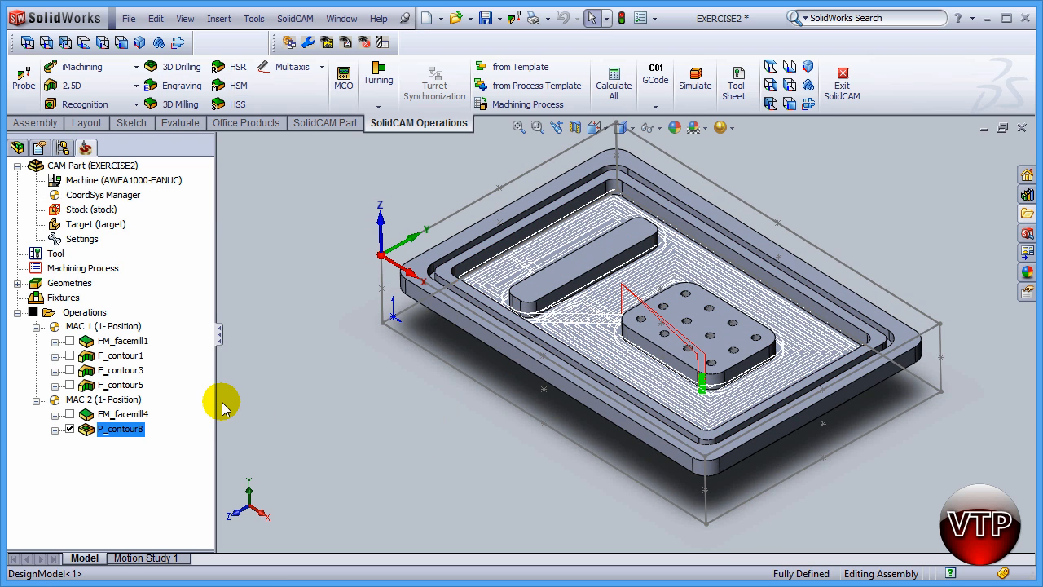
mouse_move(599, 301)
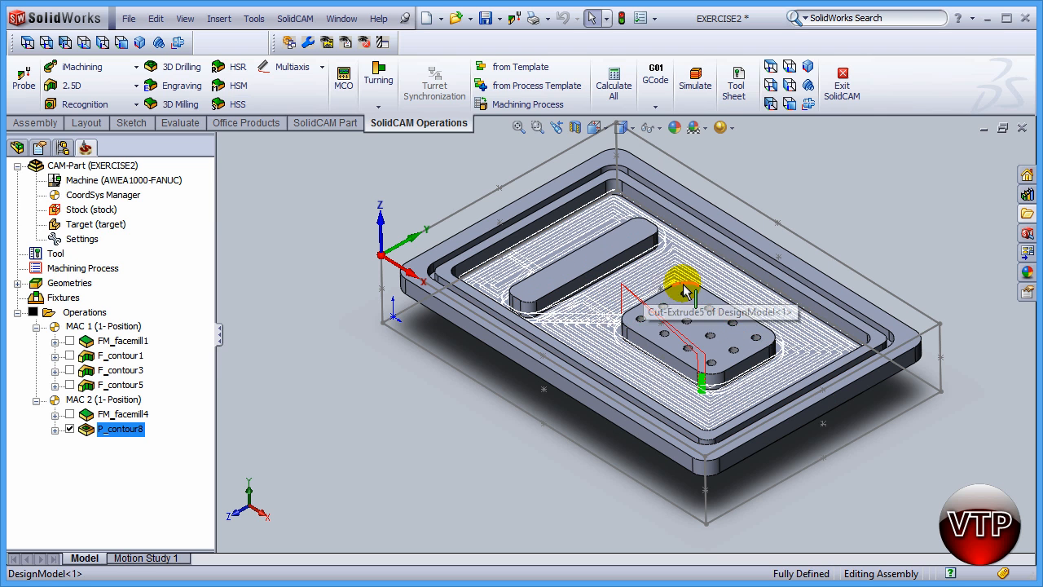
mouse_move(542, 330)
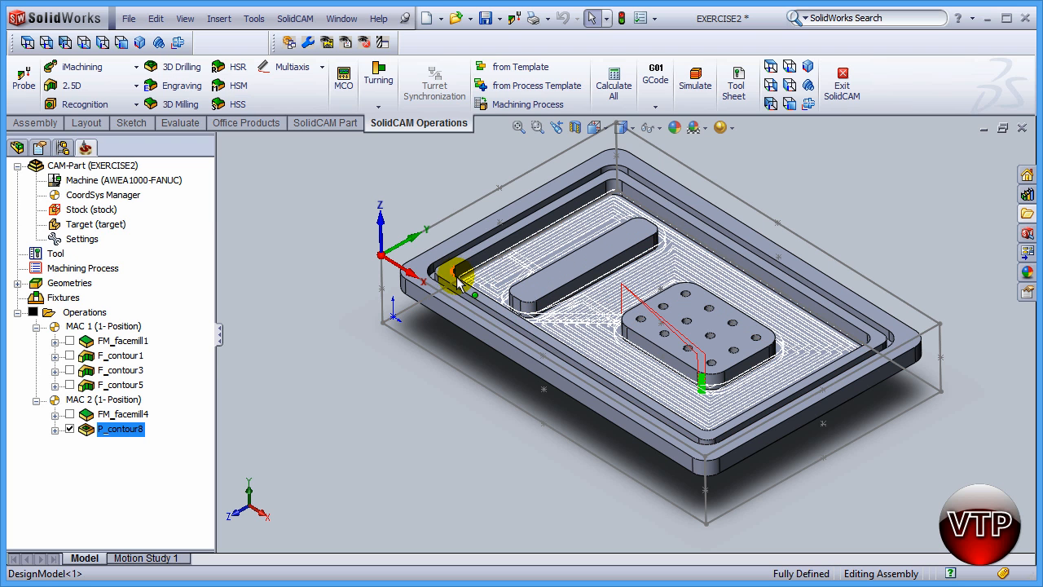
mouse_move(674, 267)
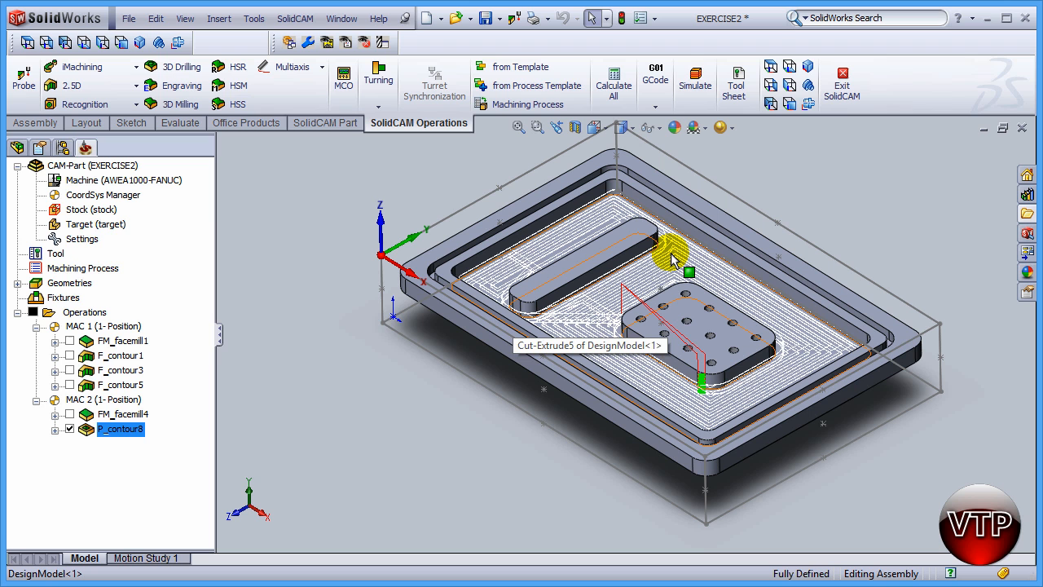
mouse_move(674, 259)
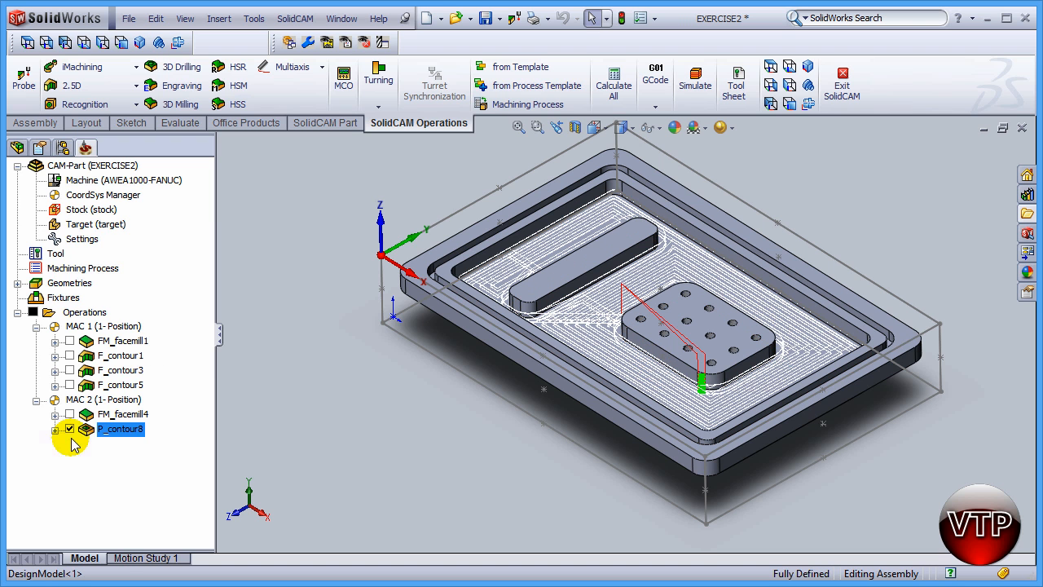
Step: Save & Copy the P_contour8 operation to create P_contour8_1, then exit the editor
right_click(120, 428)
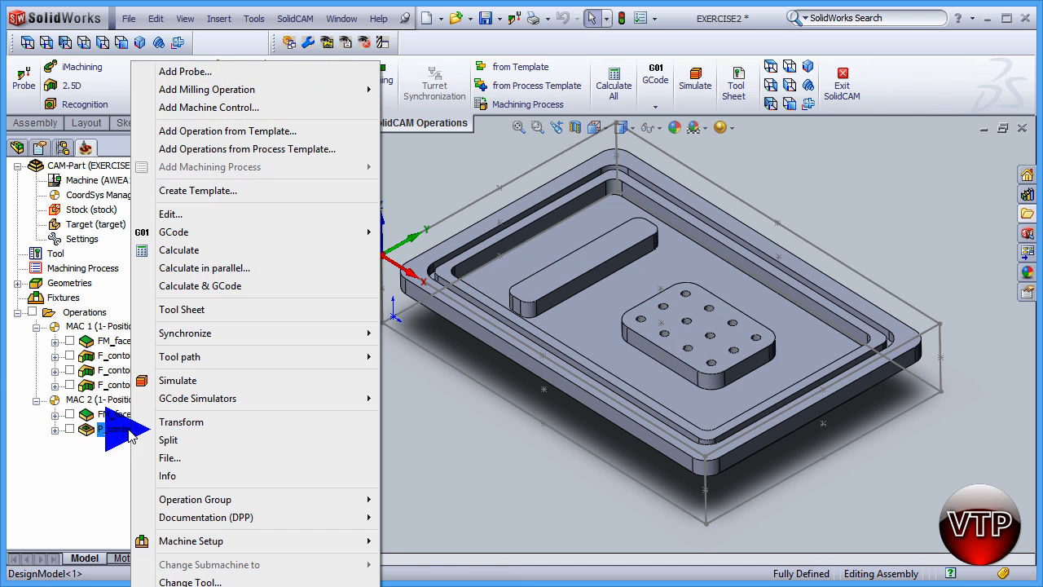
mouse_move(194, 214)
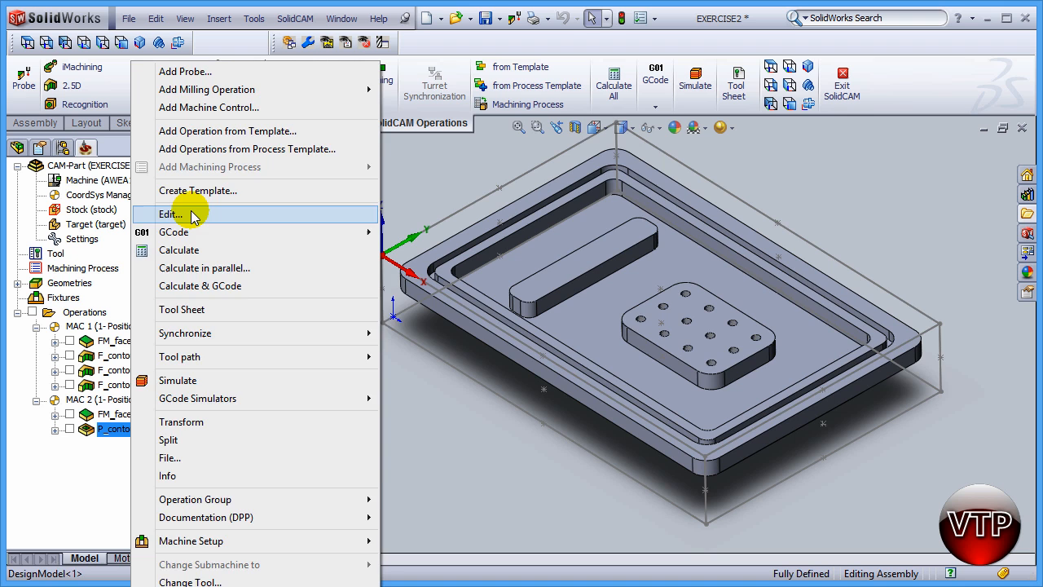
click(169, 214)
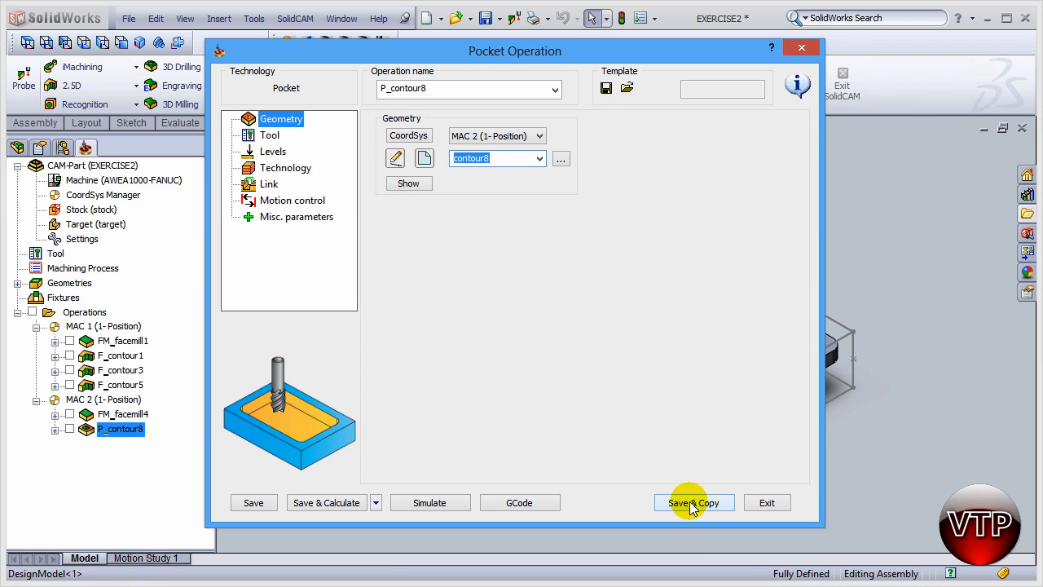
click(692, 502)
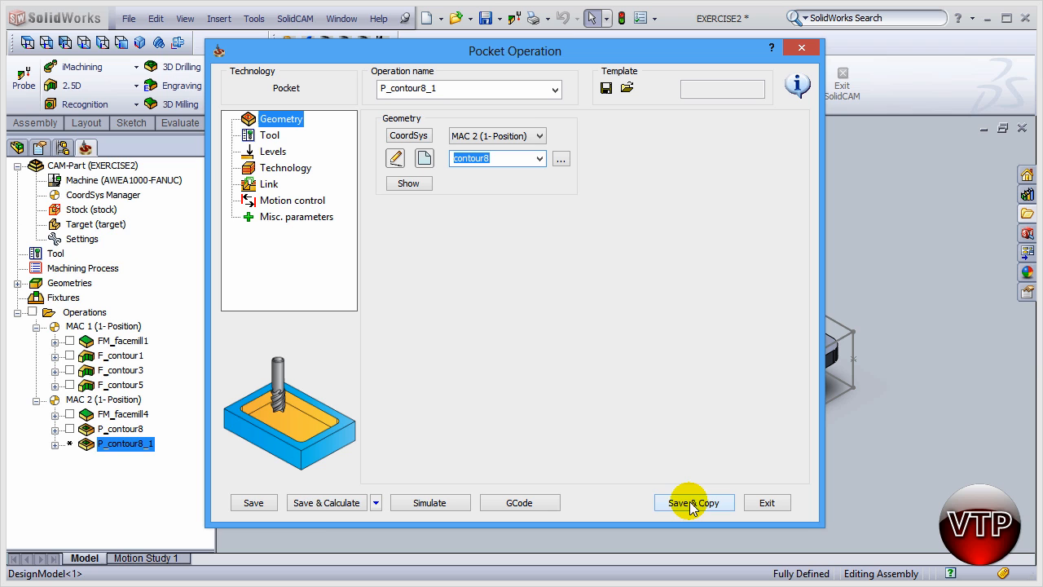
mouse_move(326, 502)
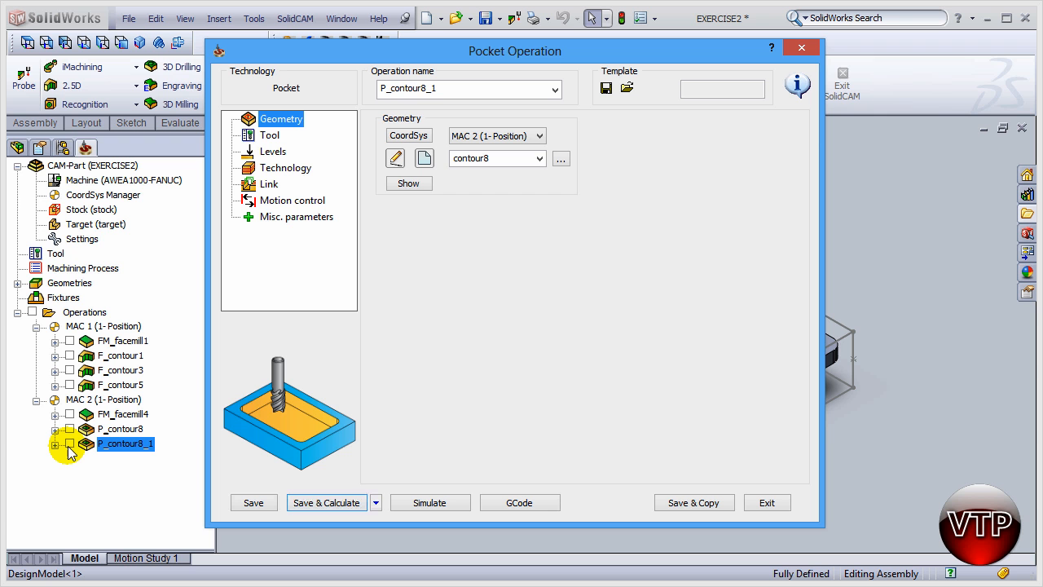
mouse_move(74, 481)
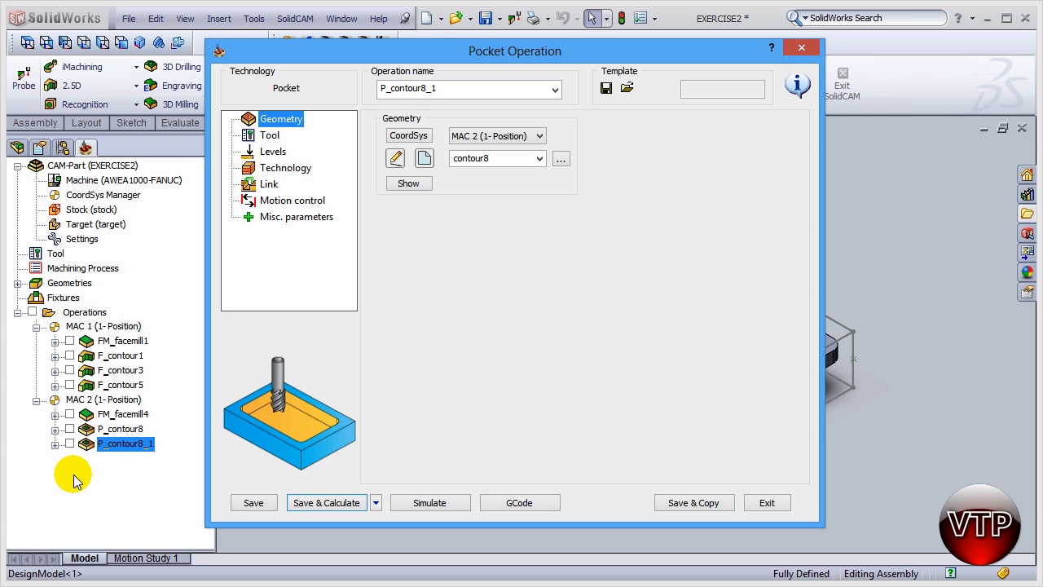
mouse_move(770, 493)
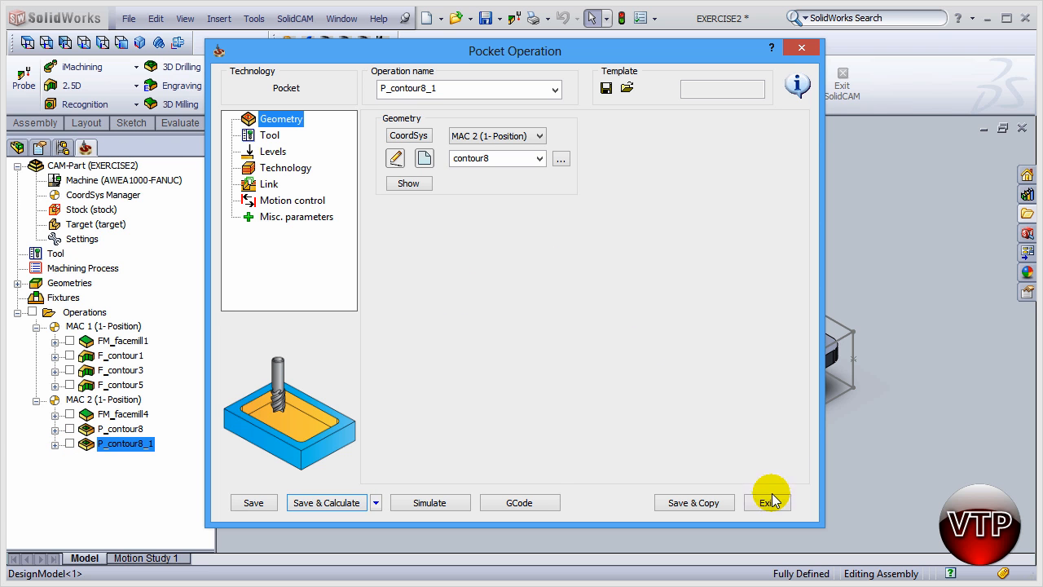
click(767, 502)
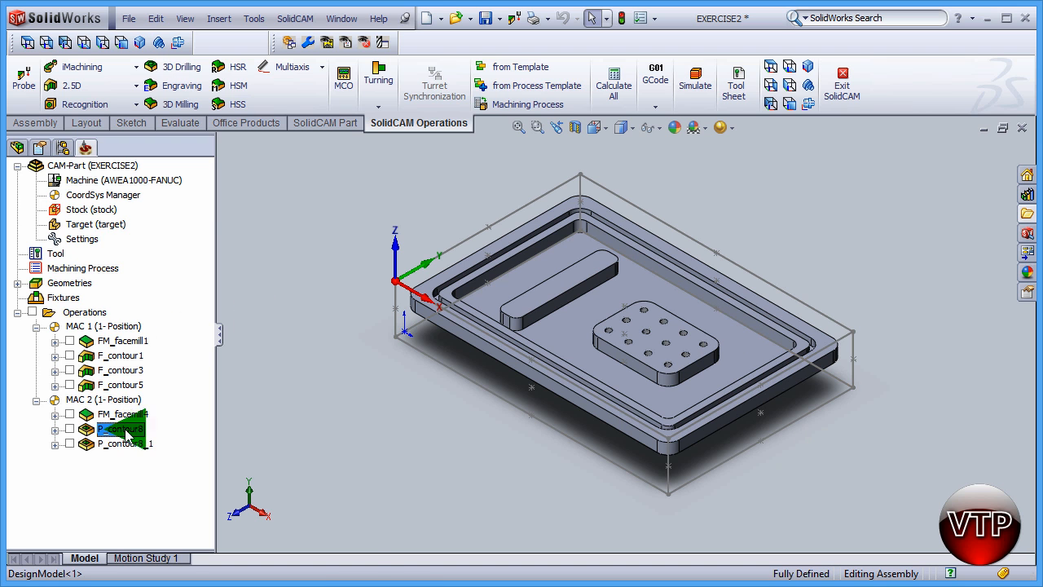
Step: Change P_contour8's tool to tool 4, the 0.5-inch end mill, and acknowledge the notice
right_click(121, 429)
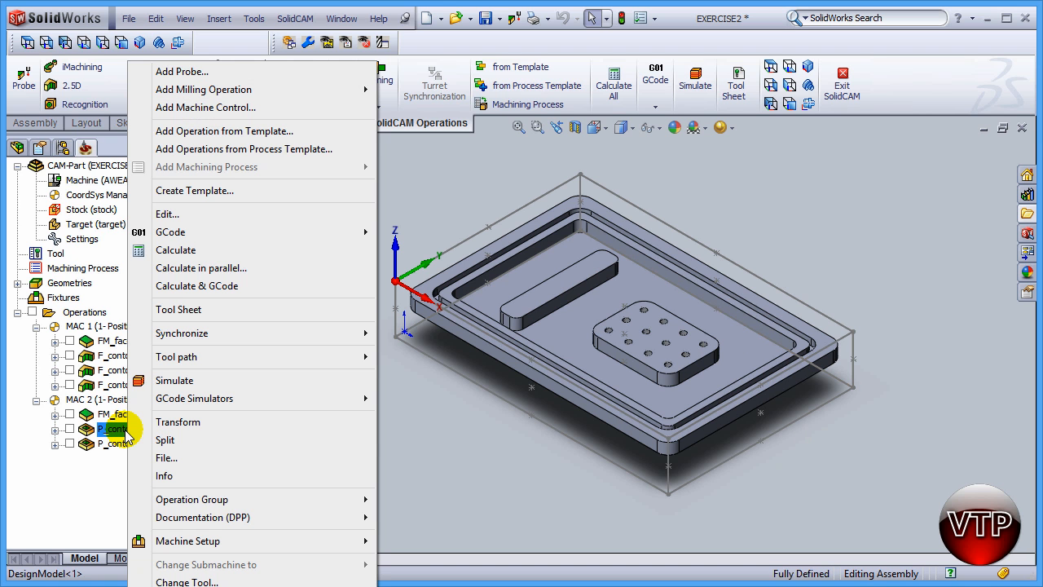
mouse_move(208, 213)
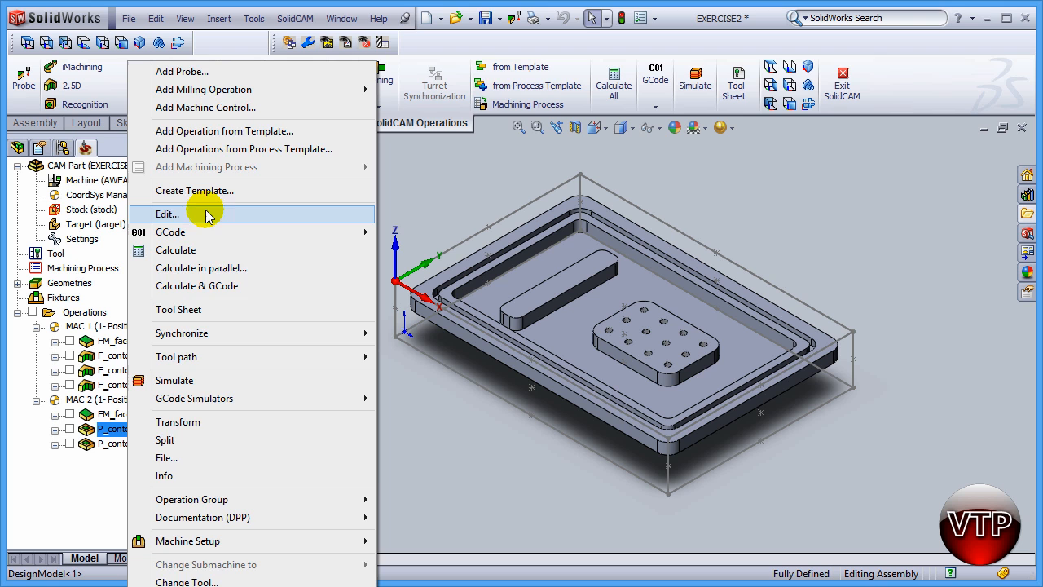
click(167, 213)
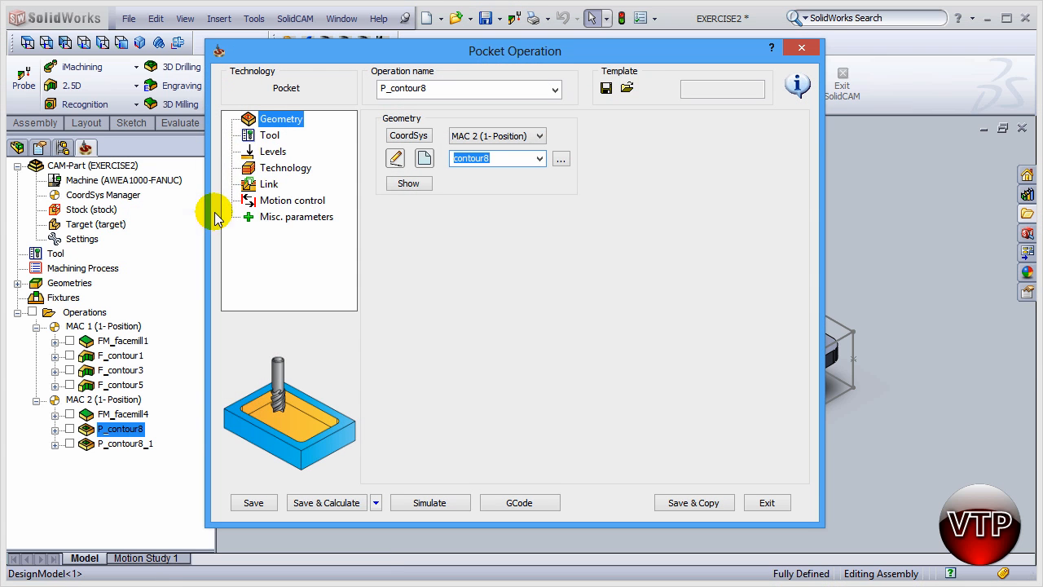
click(269, 134)
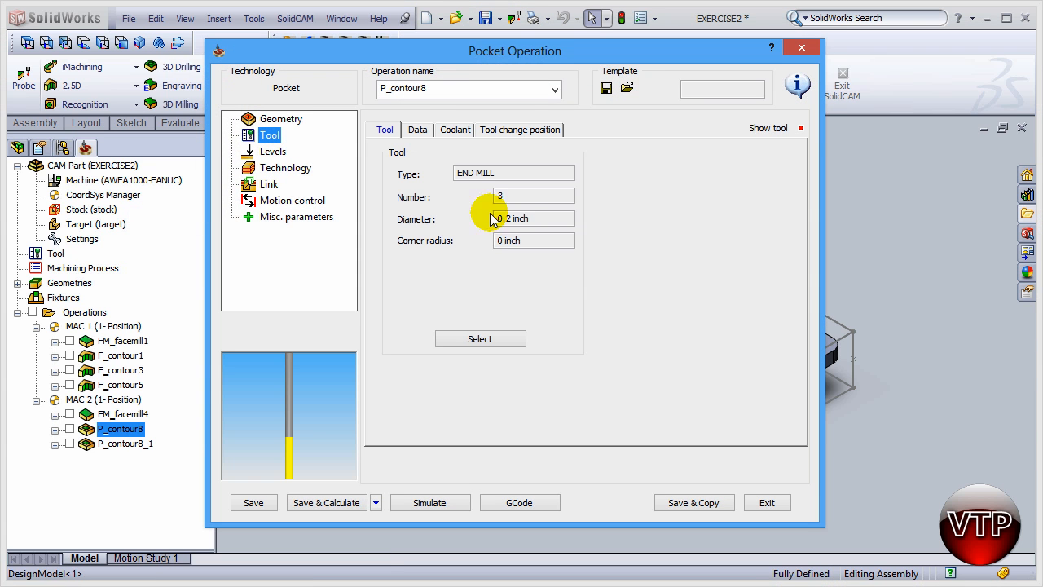
click(480, 338)
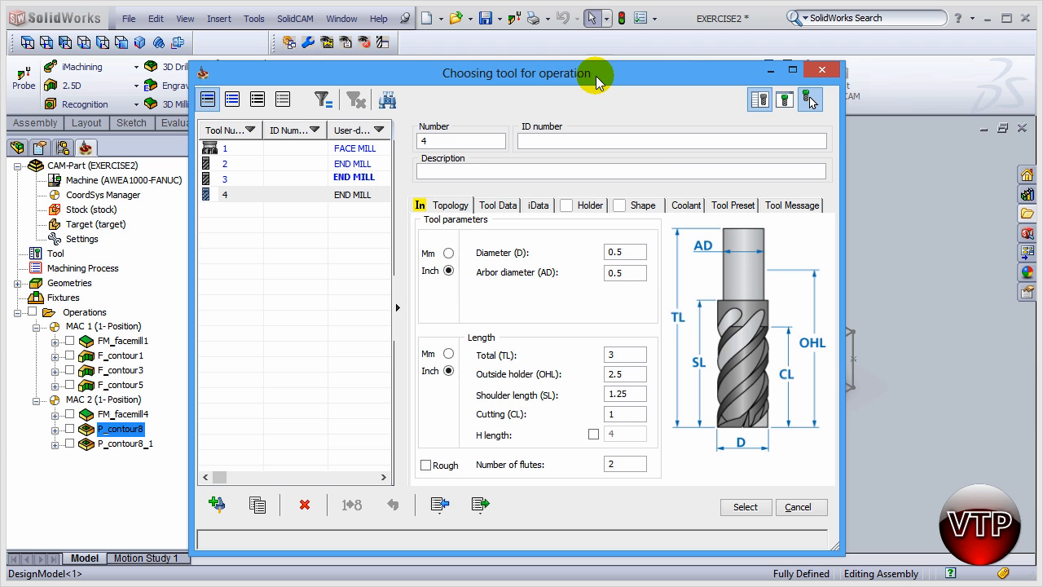
click(744, 506)
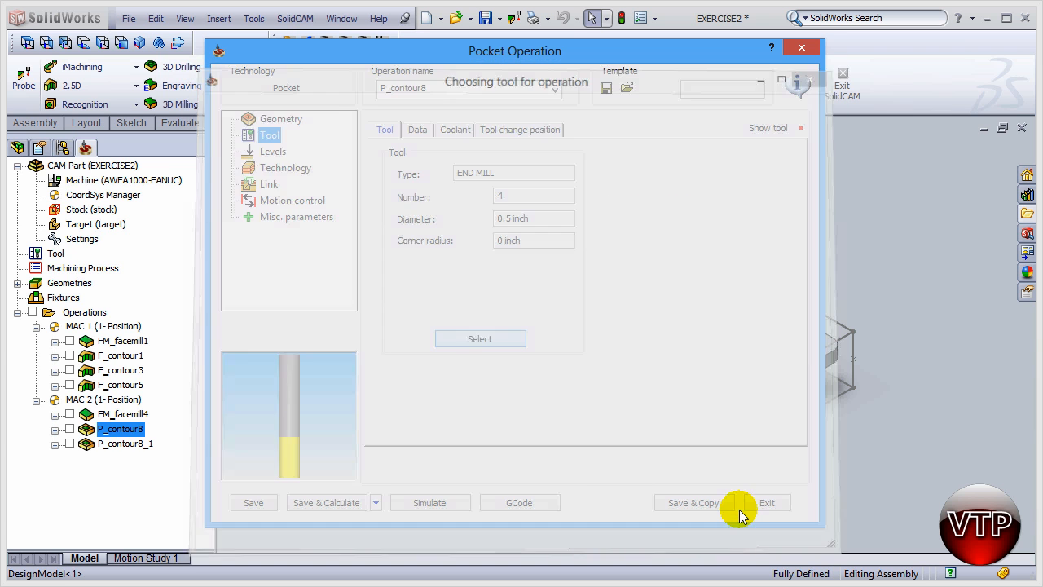
click(740, 502)
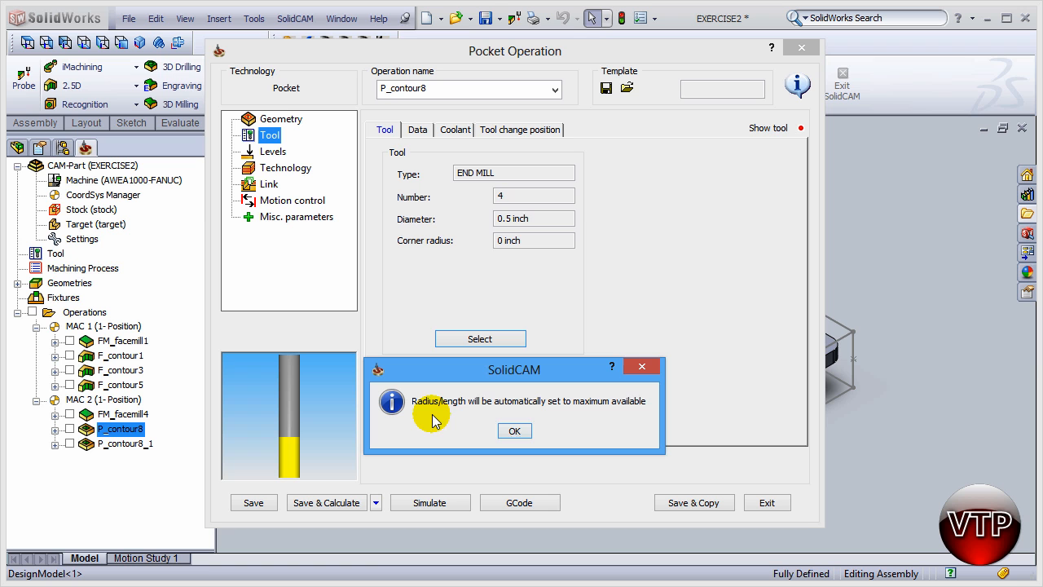
mouse_move(571, 414)
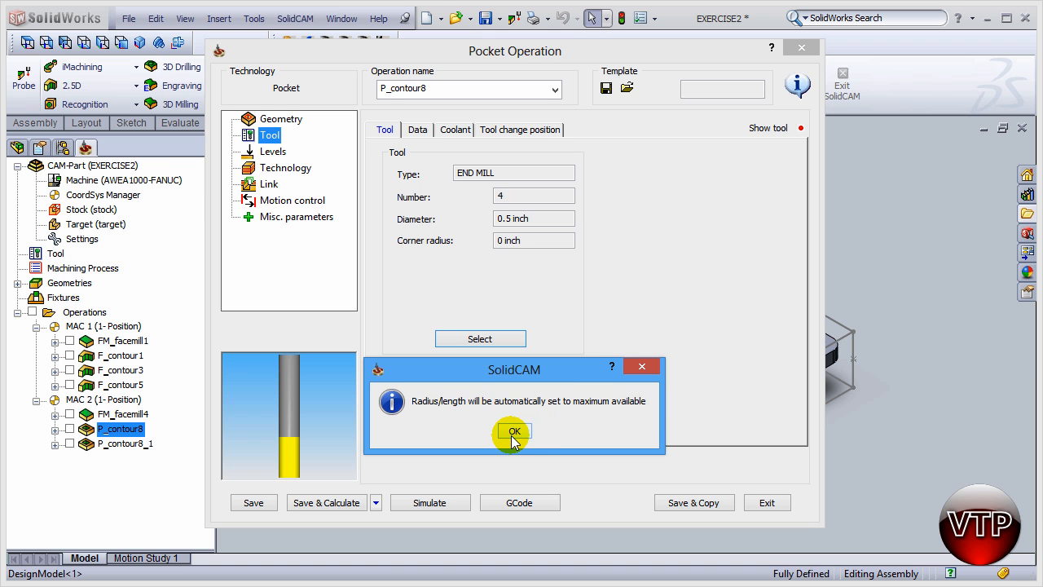
click(513, 432)
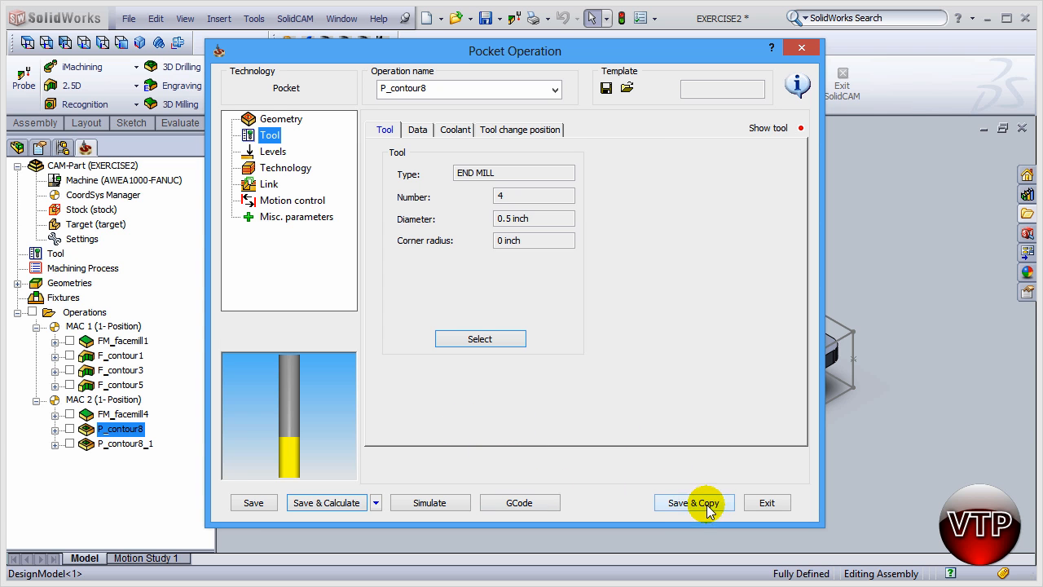
mouse_move(431, 502)
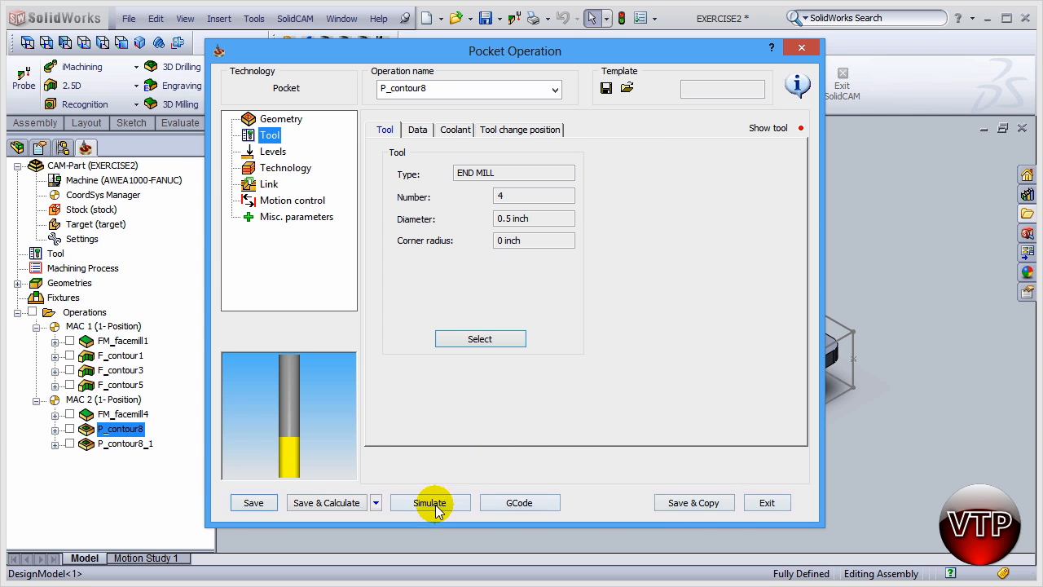
Step: Simulate the P_contour8 pocket and play the SolidVerify material removal
click(430, 502)
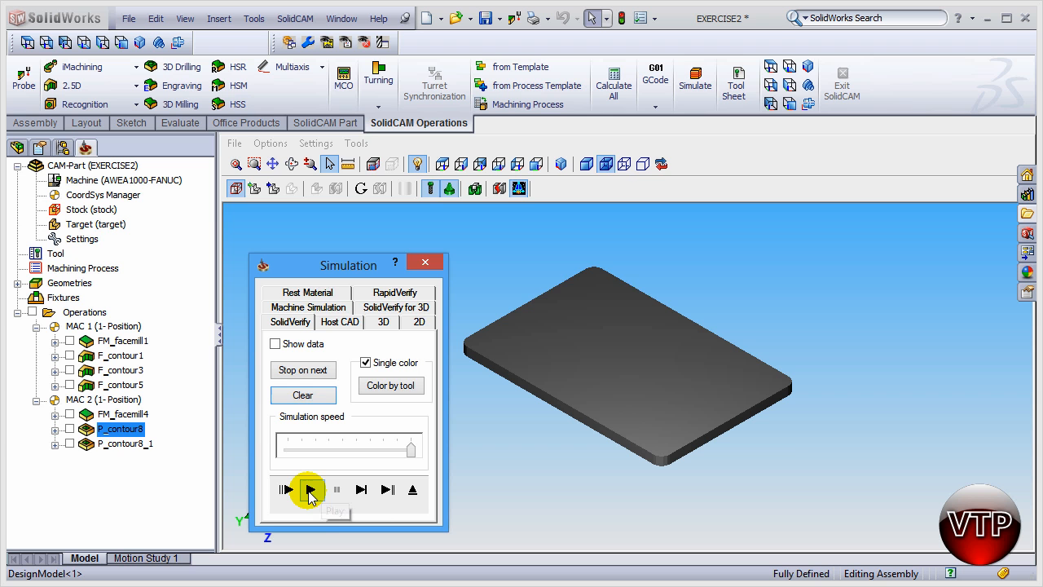
click(286, 489)
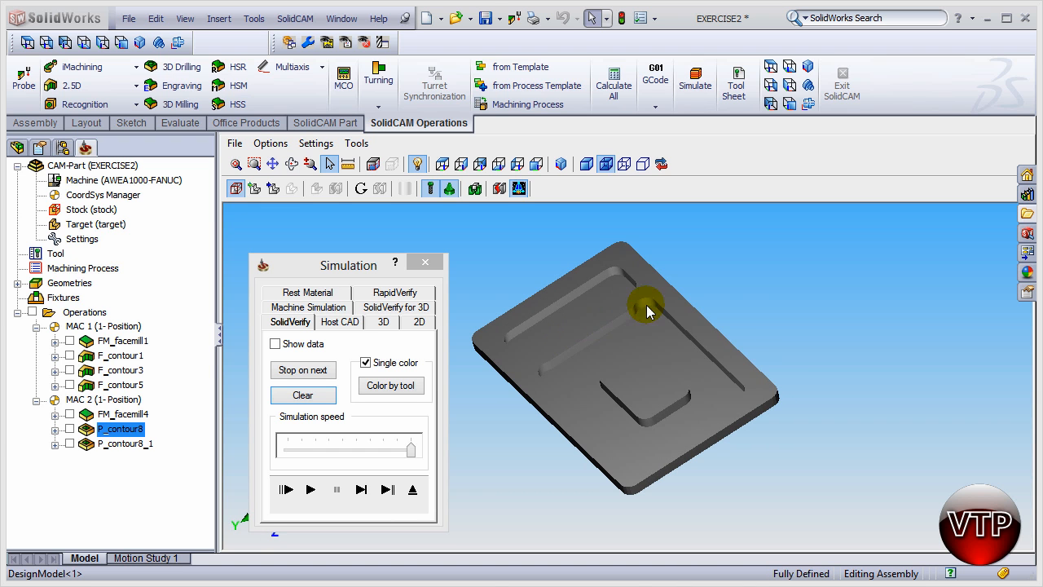
mouse_move(648, 308)
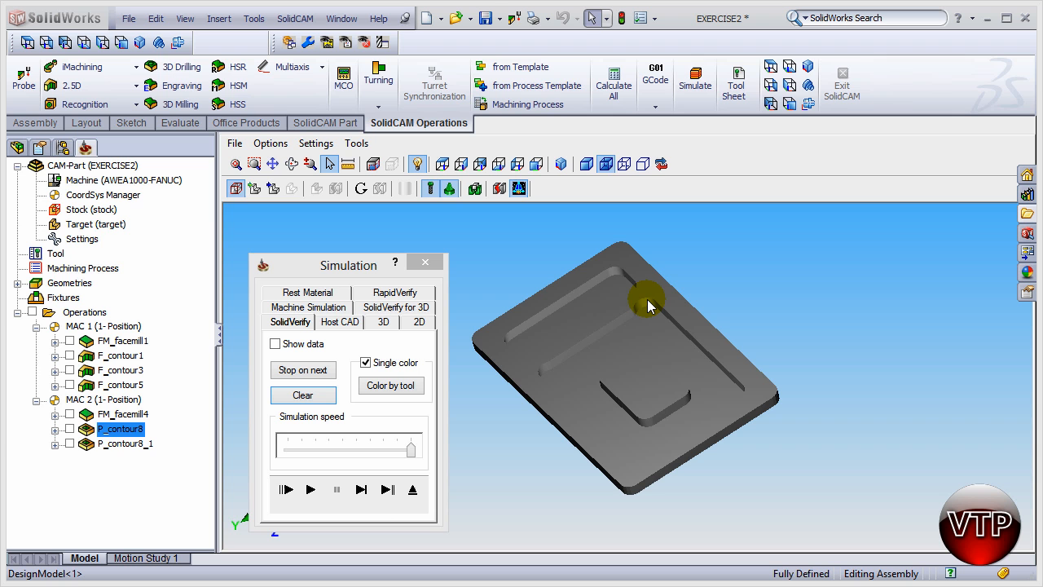
mouse_move(641, 308)
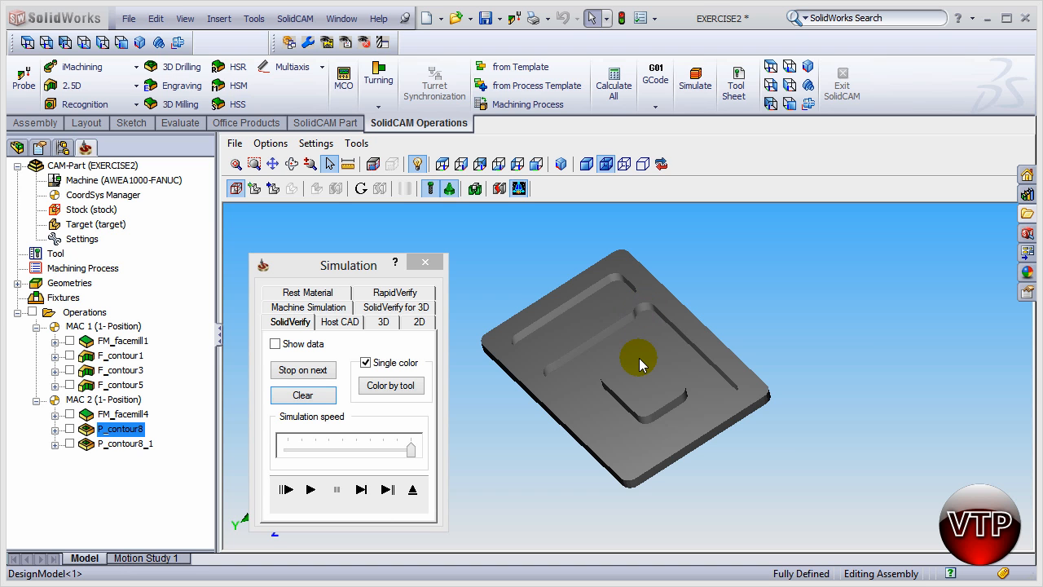
mouse_move(613, 286)
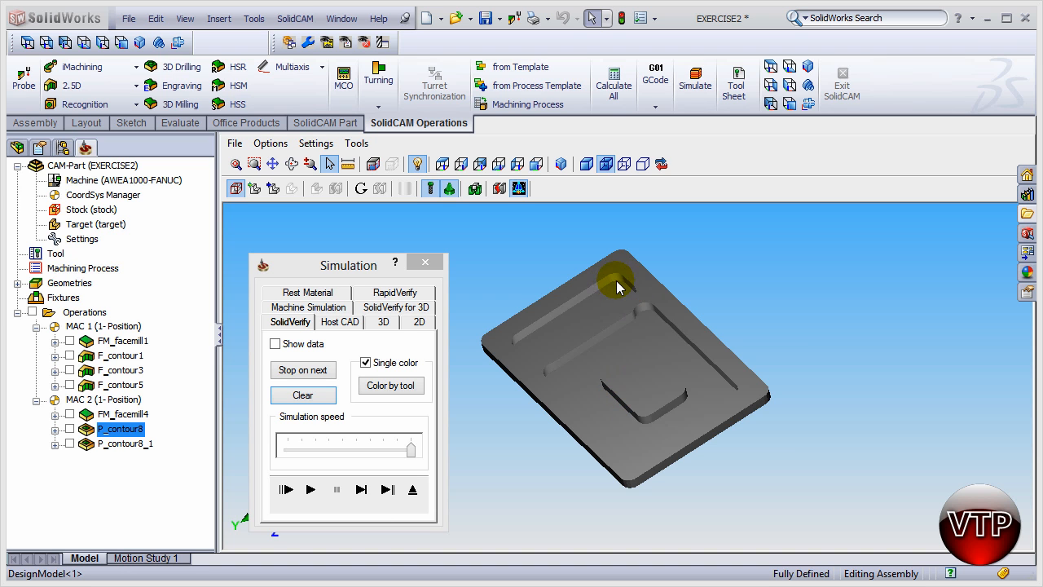
mouse_move(646, 315)
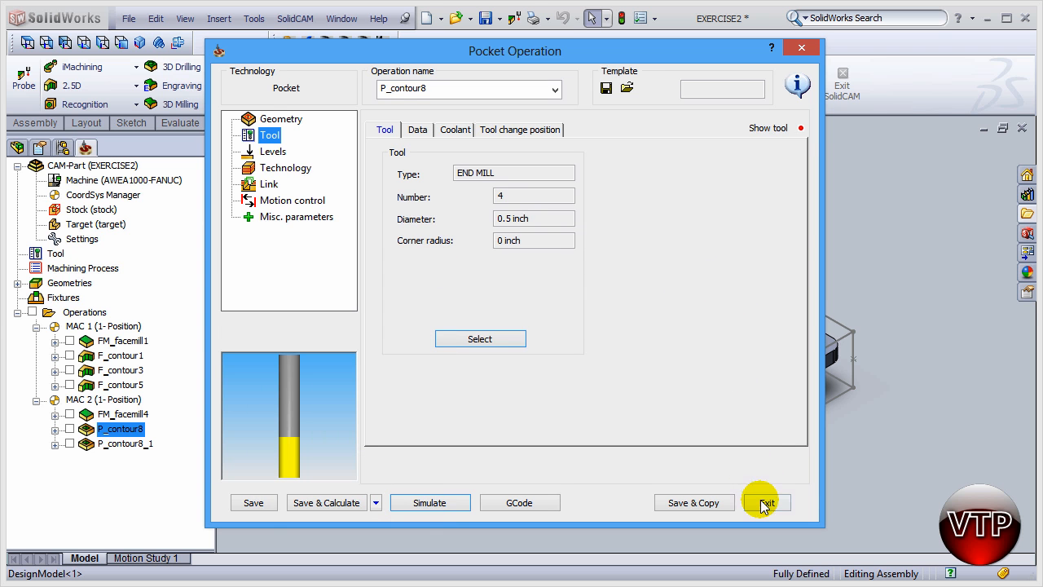
Step: Exit the P_contour8 editor and select P_contour8_1 in the SolidCAM Manager tree
click(762, 502)
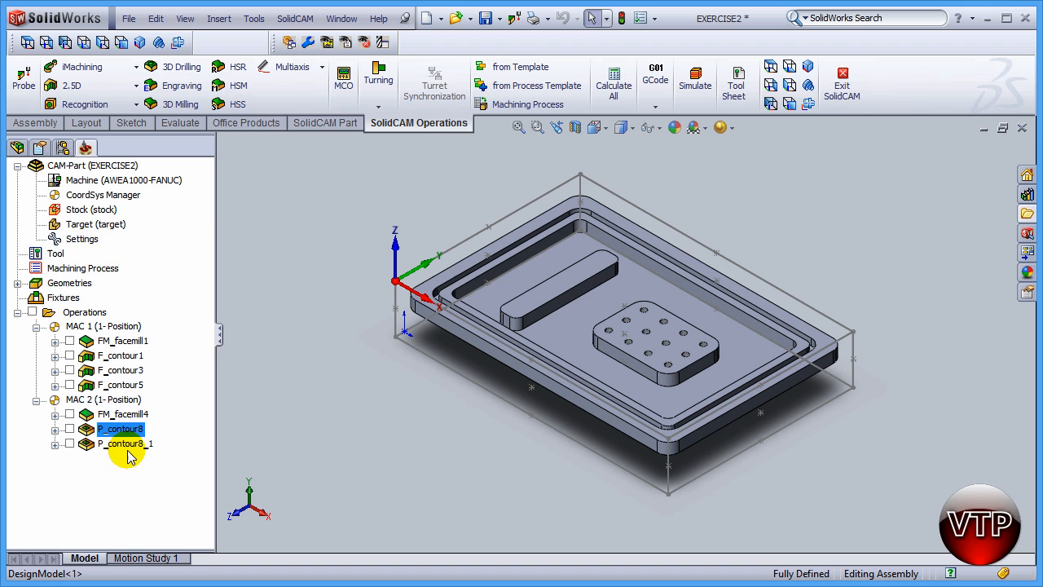
click(125, 444)
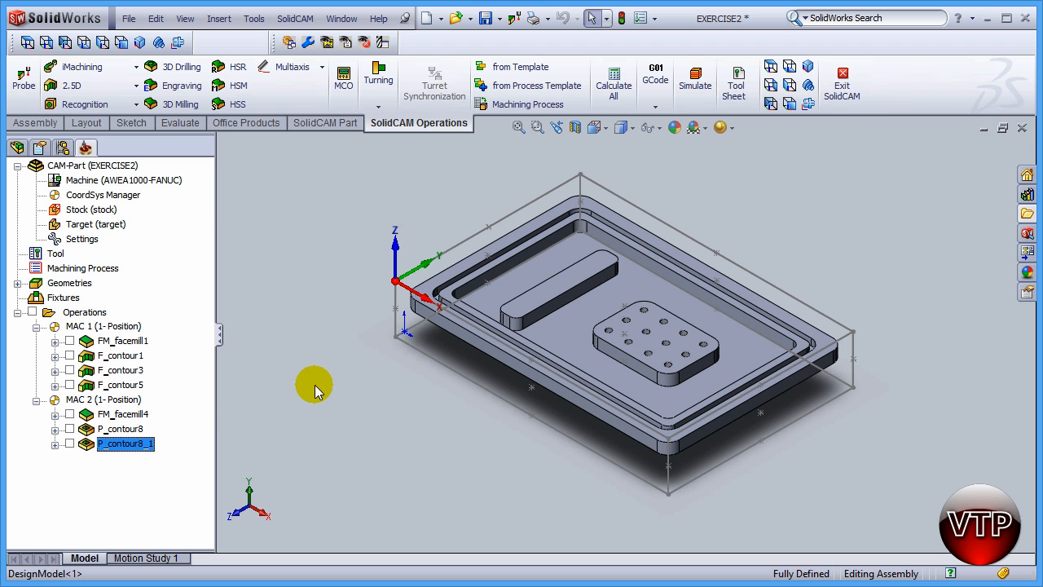
click(505, 322)
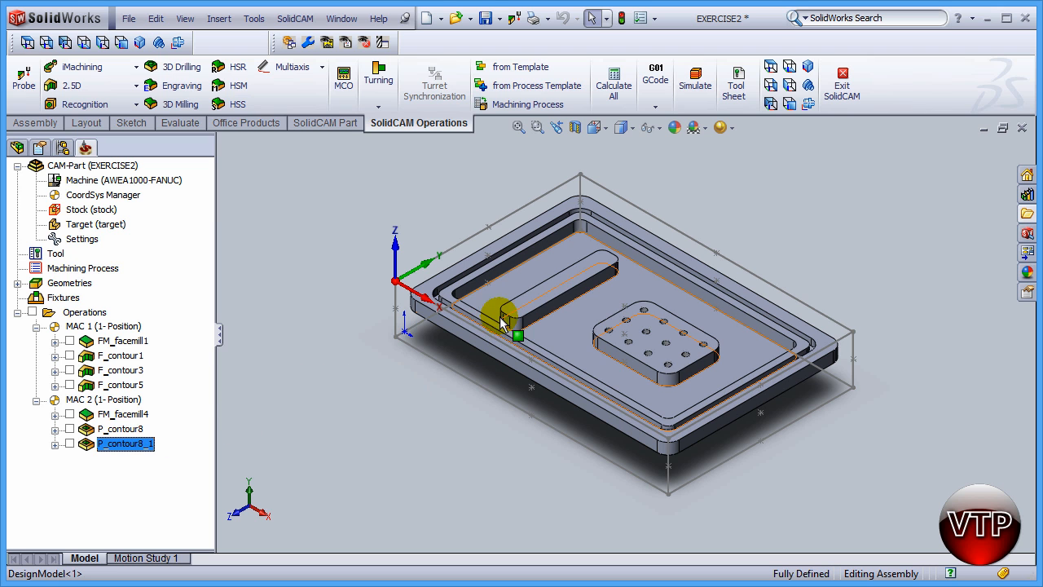
mouse_move(542, 324)
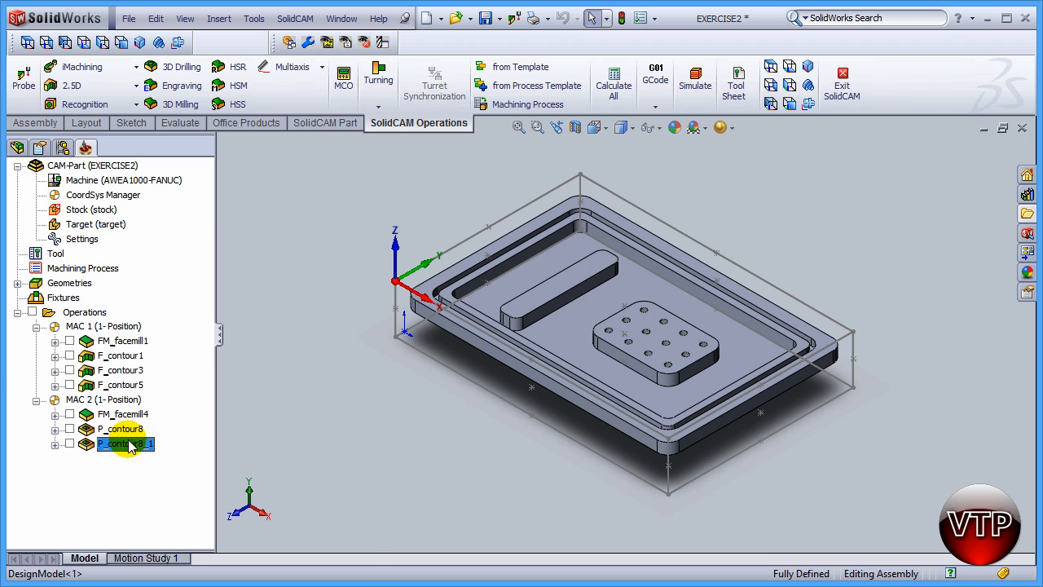
Step: Open P_contour8_1 for editing and show its pocket Technology page
right_click(126, 444)
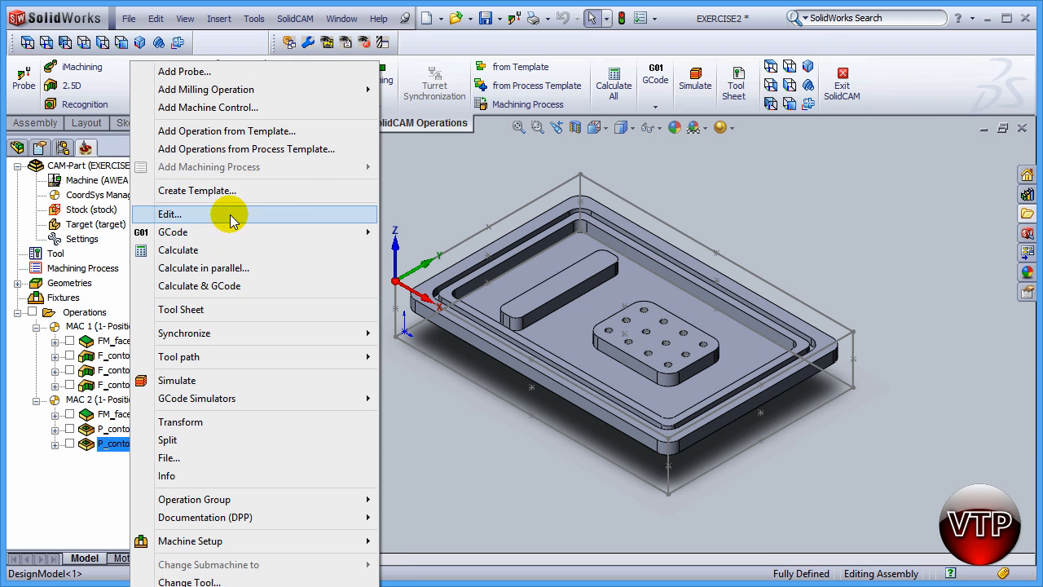
click(170, 213)
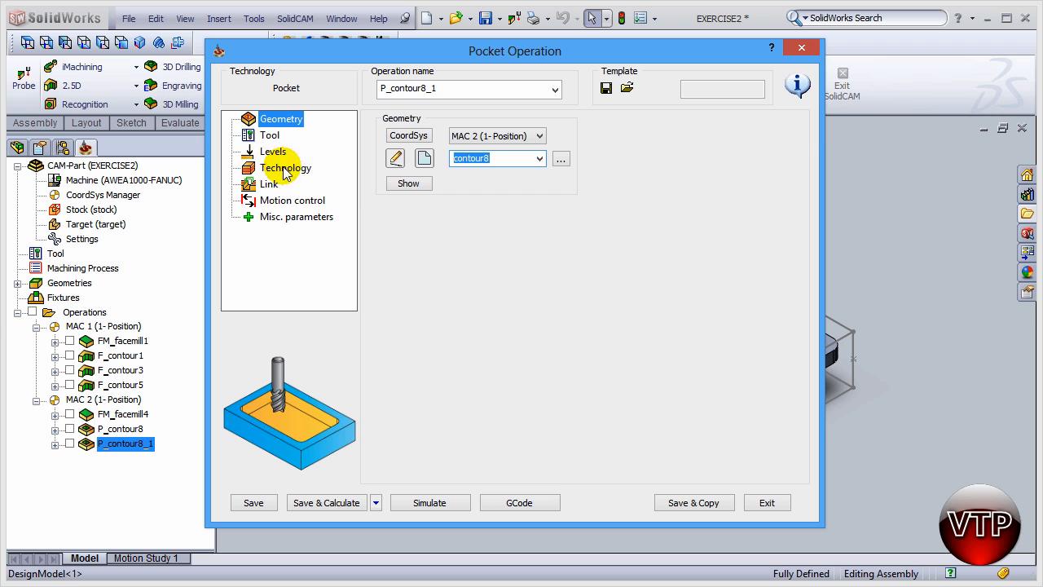
click(285, 168)
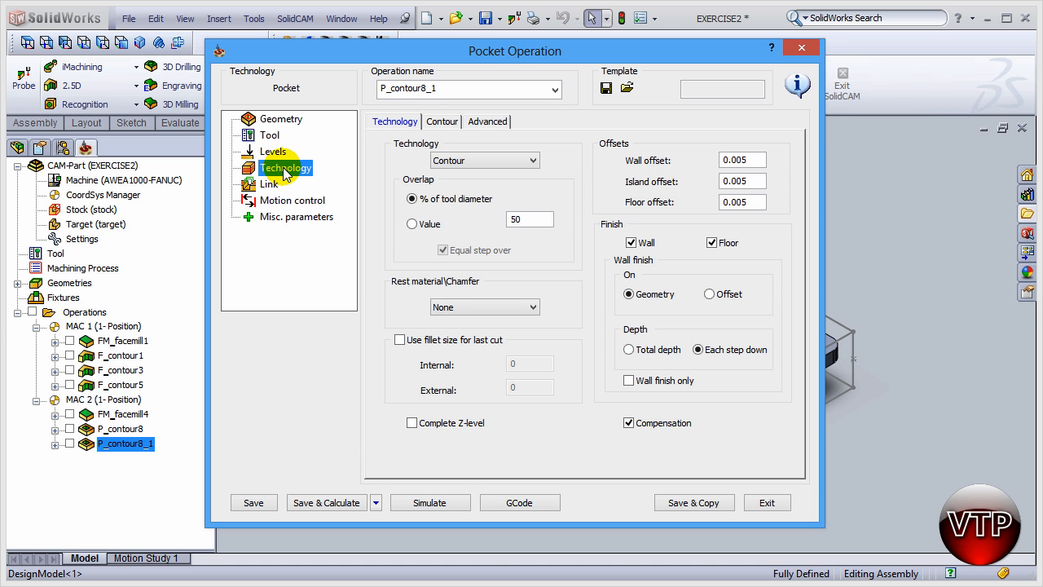
mouse_move(477, 289)
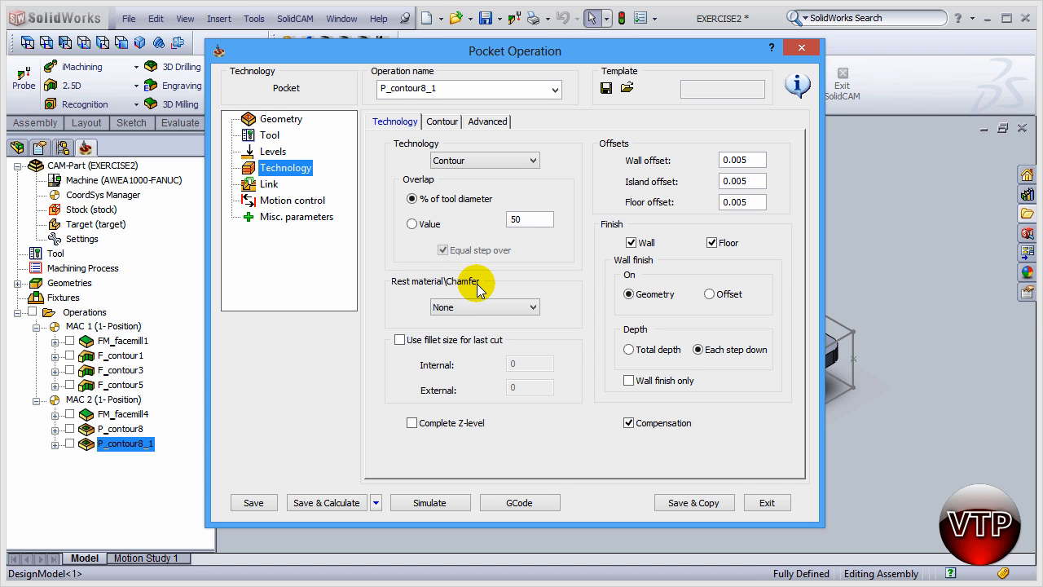
mouse_move(495, 316)
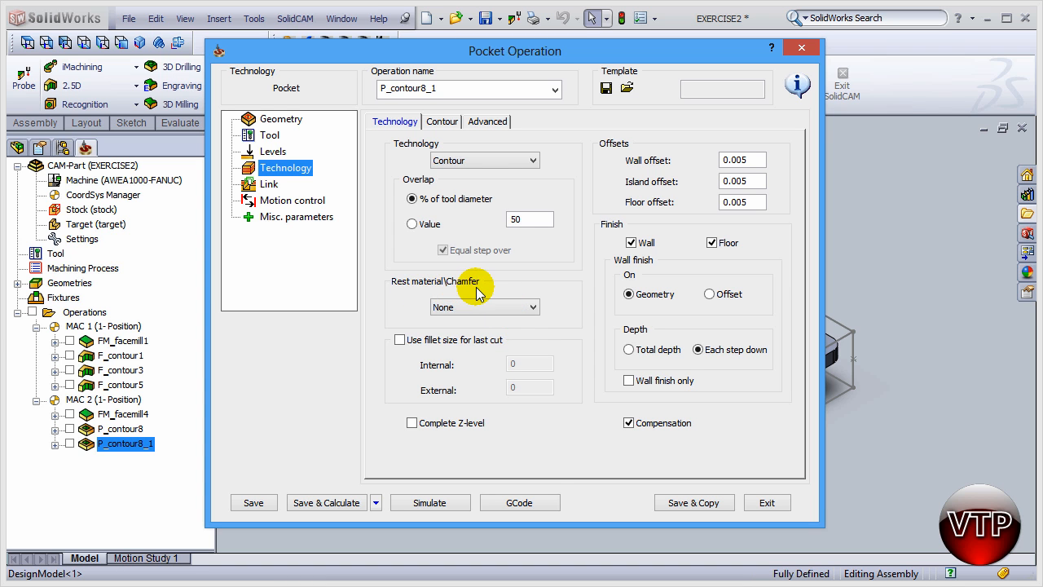
mouse_move(506, 312)
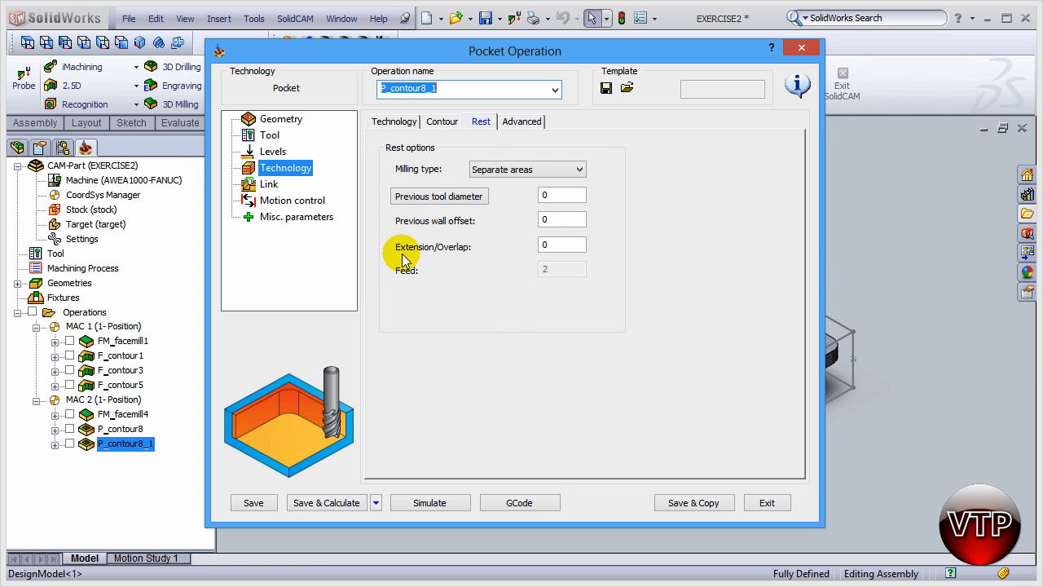
Step: Set rest options: separate areas, previous tool 4 (0.5 in), .005 wall offset, .050 overlap
click(579, 169)
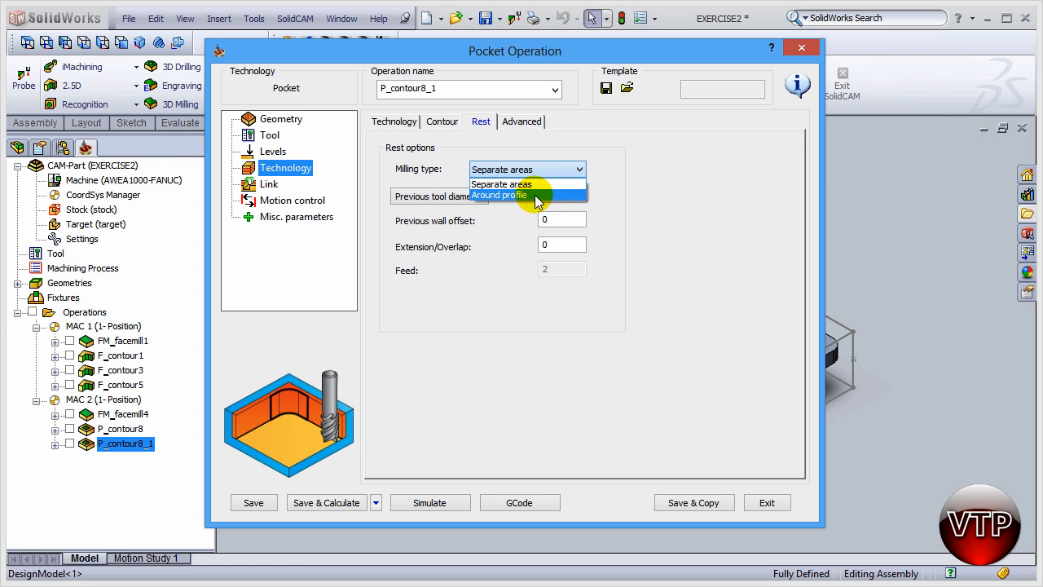
click(500, 183)
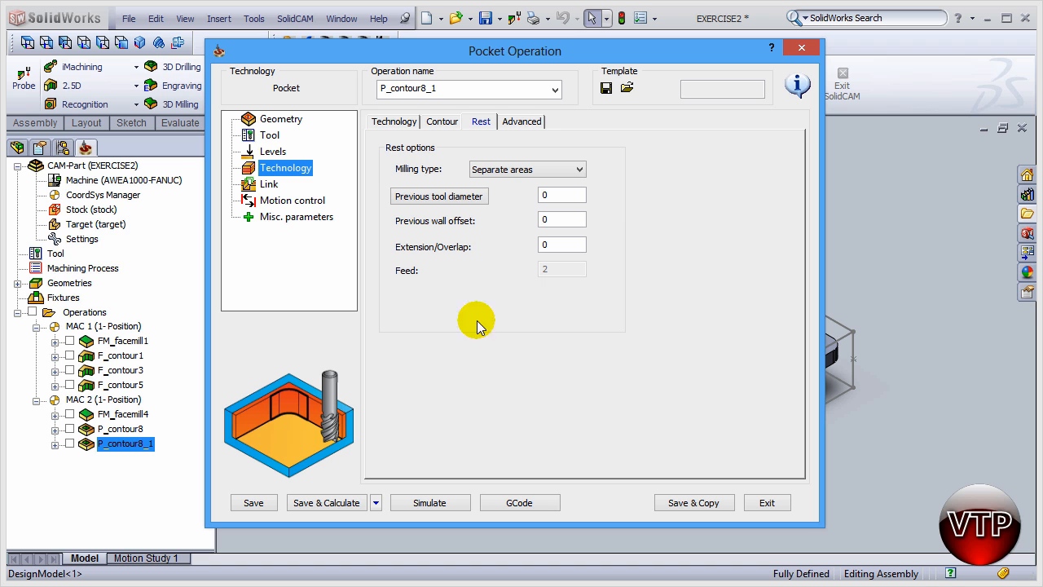
mouse_move(348, 379)
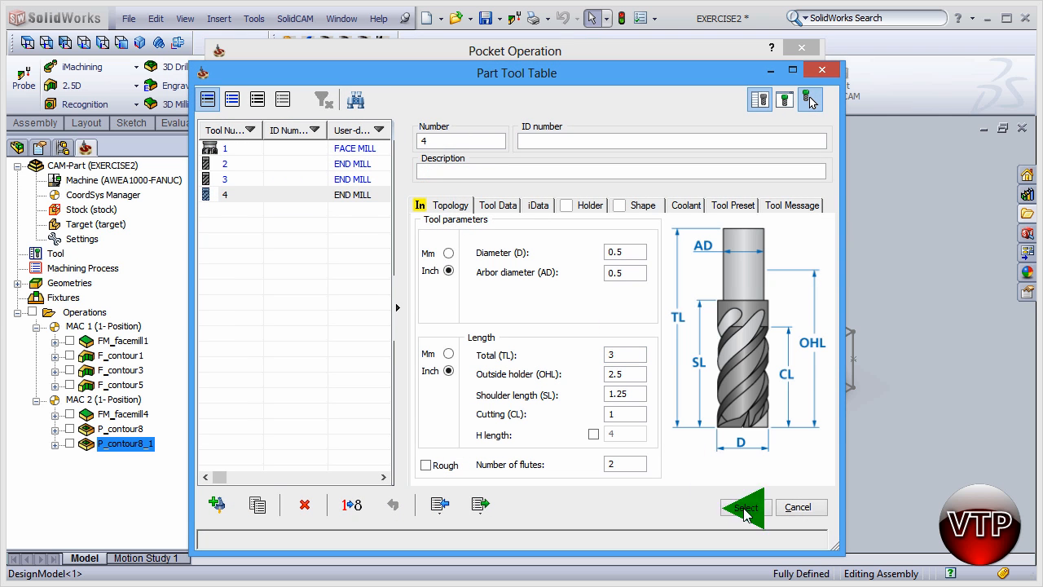
click(743, 507)
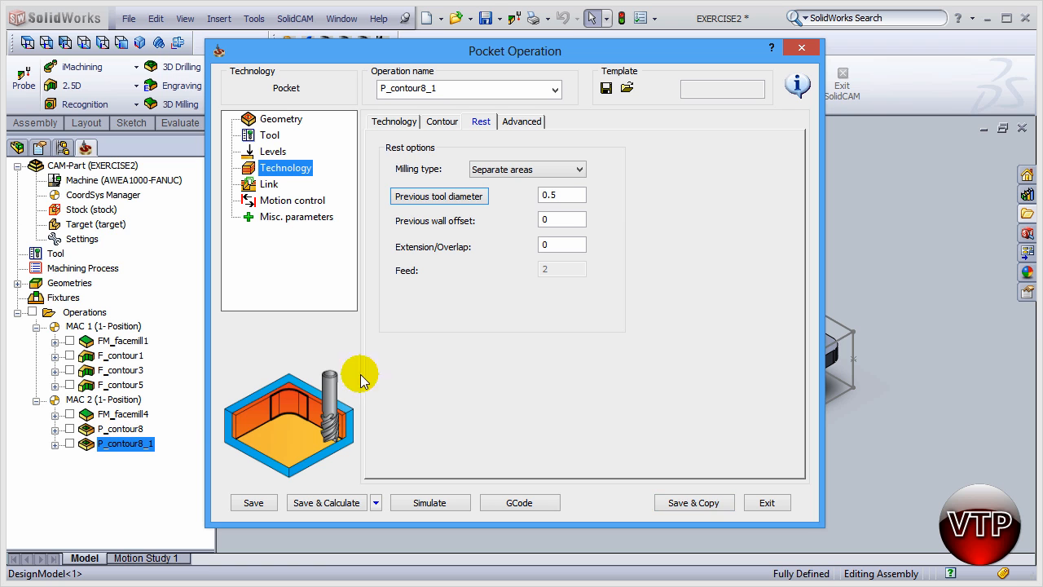
mouse_move(468, 333)
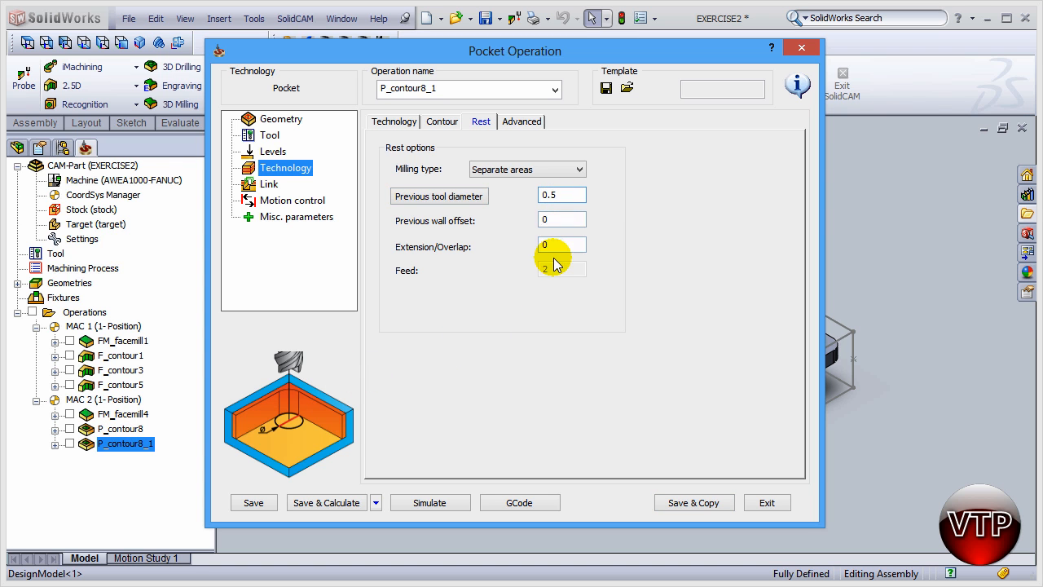
click(559, 220)
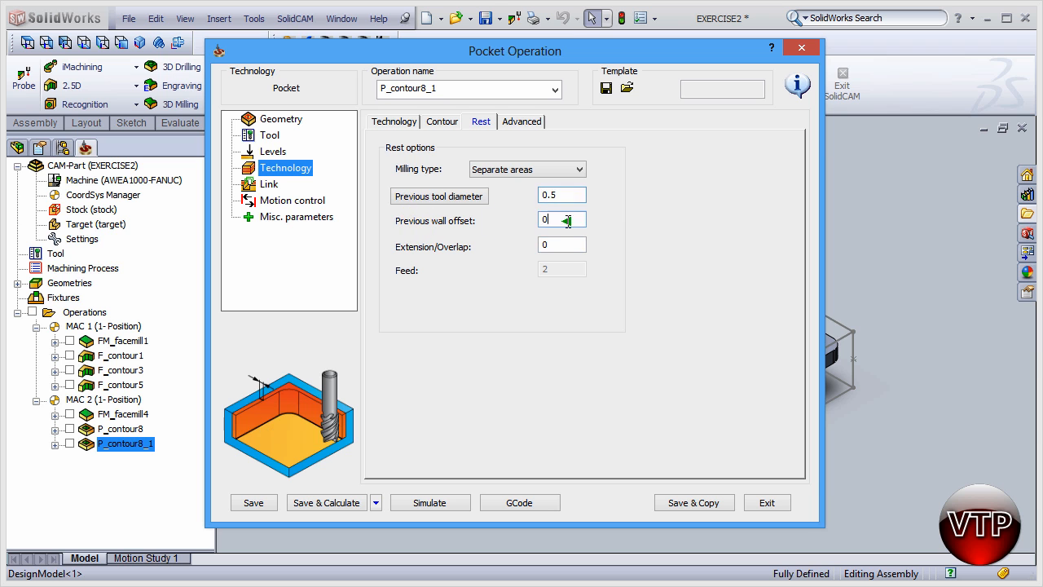
text(.005)
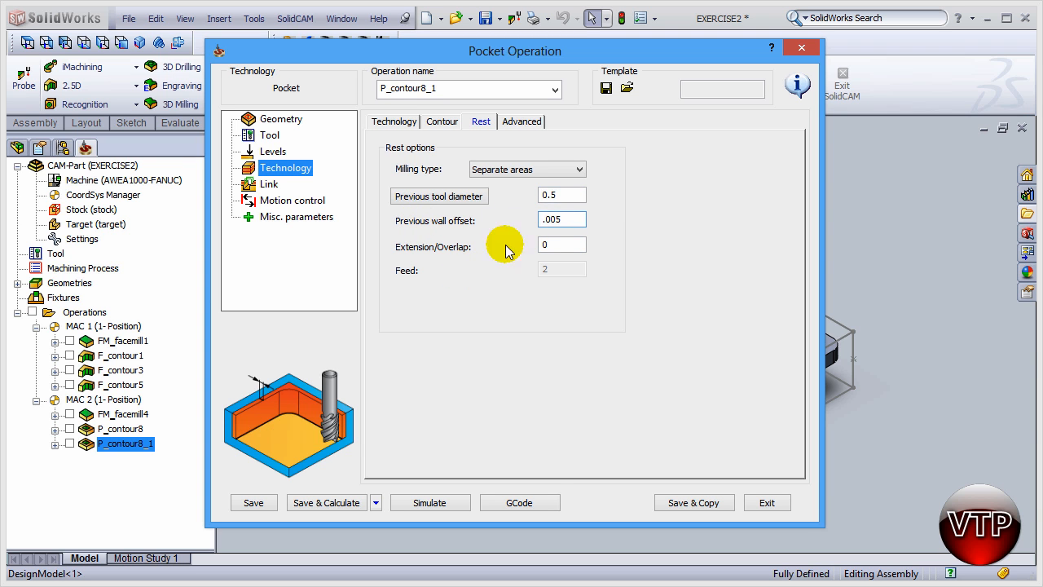
click(561, 219)
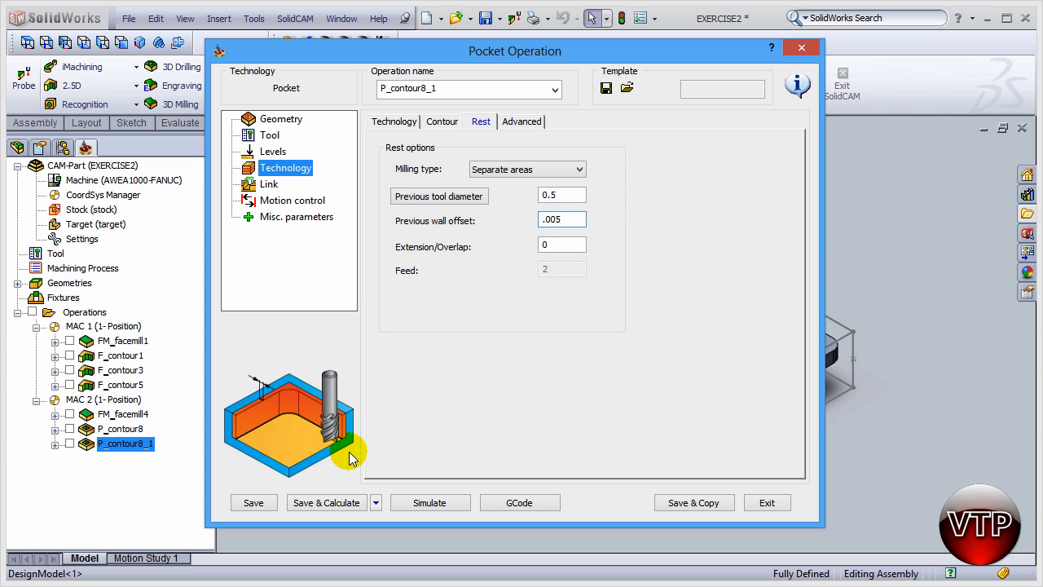
mouse_move(486, 361)
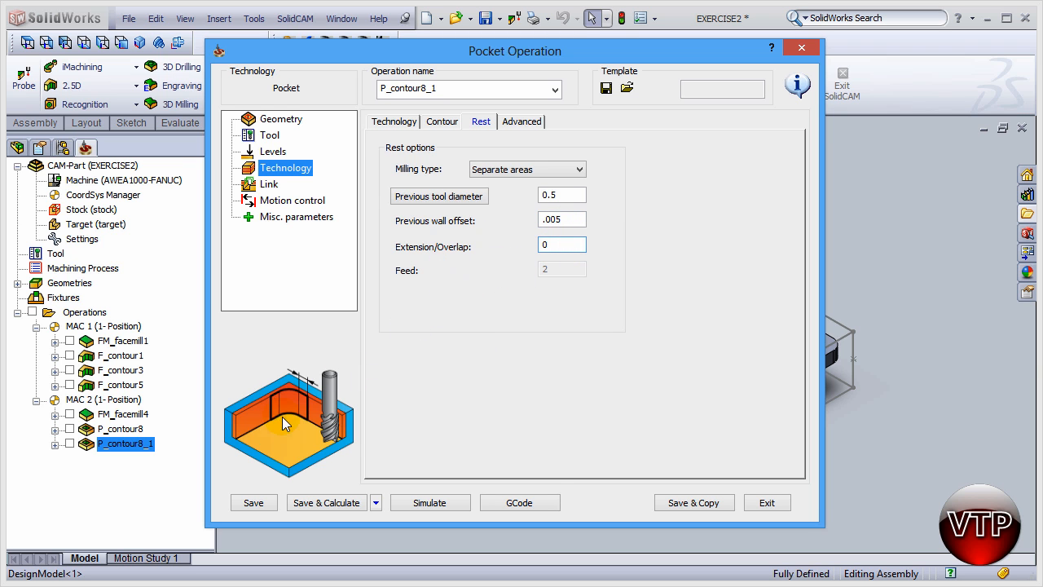
mouse_move(500, 284)
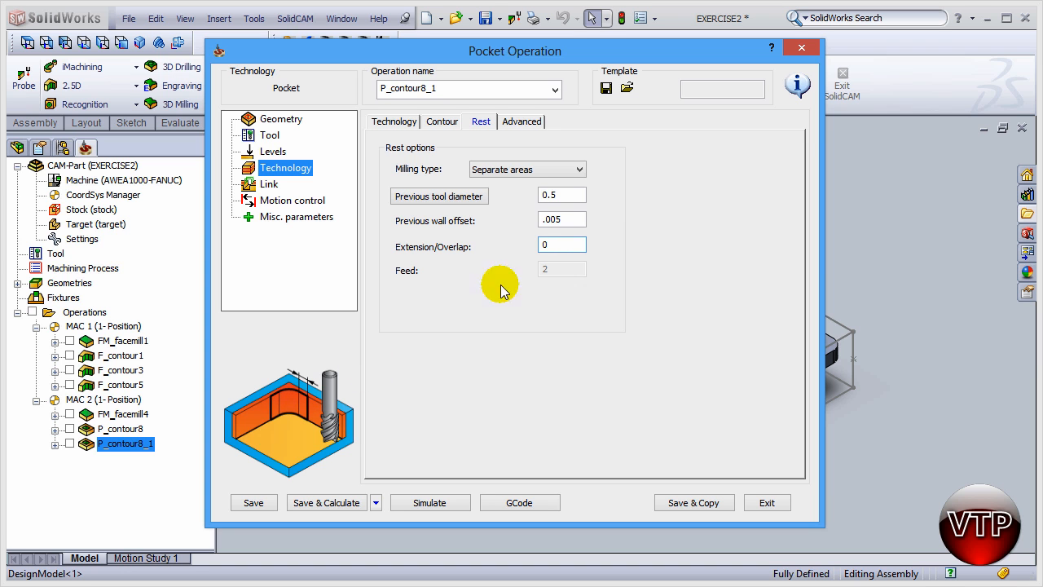
click(562, 245)
text(.050)
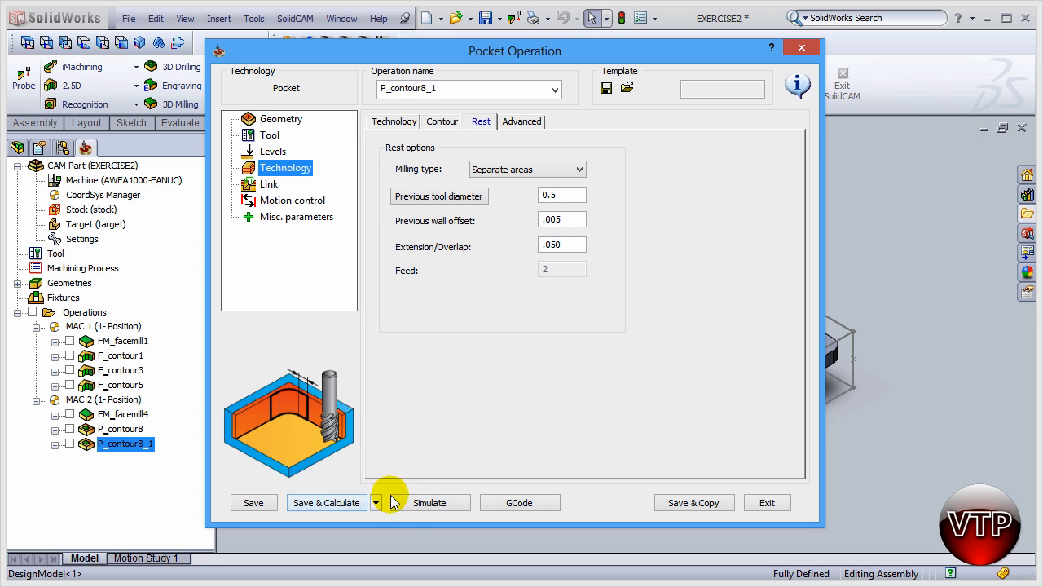
Step: Run the P_contour8_1 SolidVerify simulation, then close the Simulation window
click(428, 502)
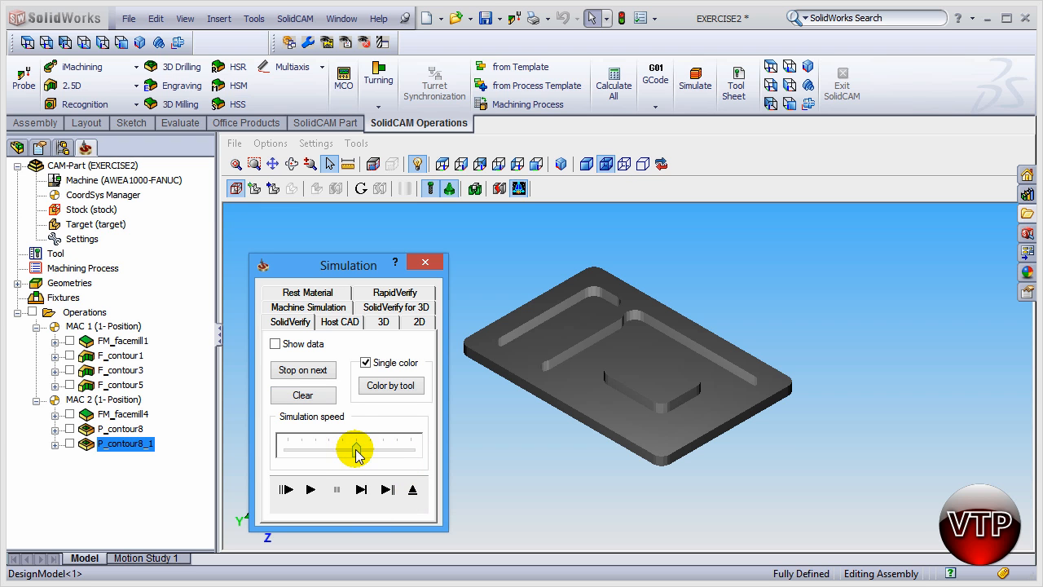
click(310, 489)
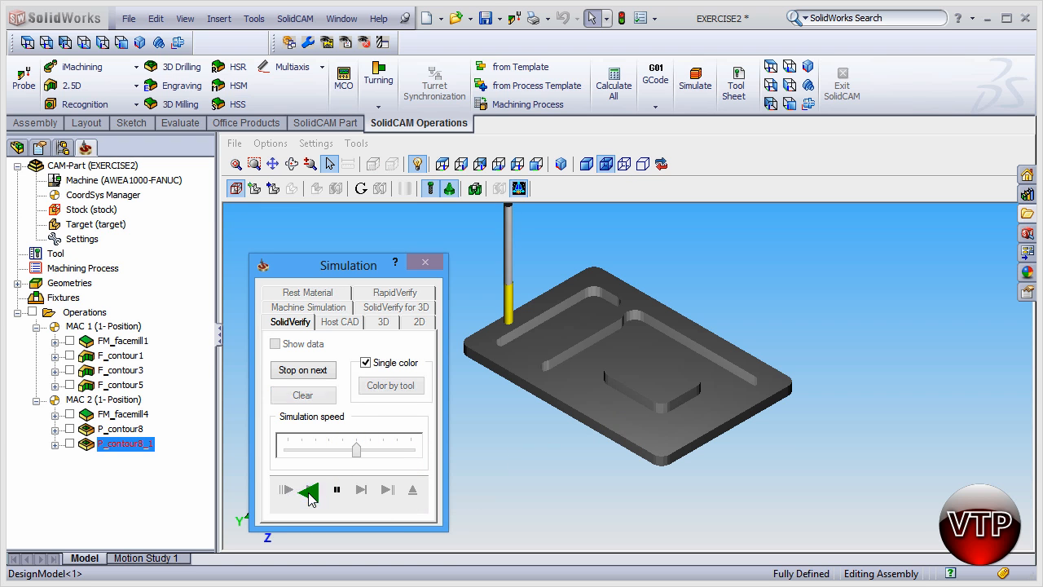
click(308, 490)
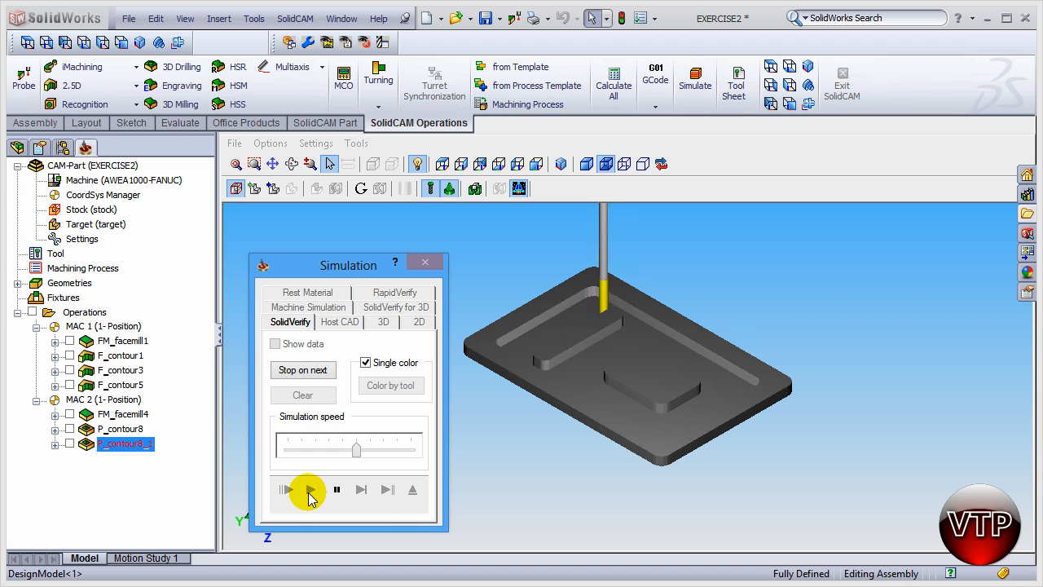
click(308, 490)
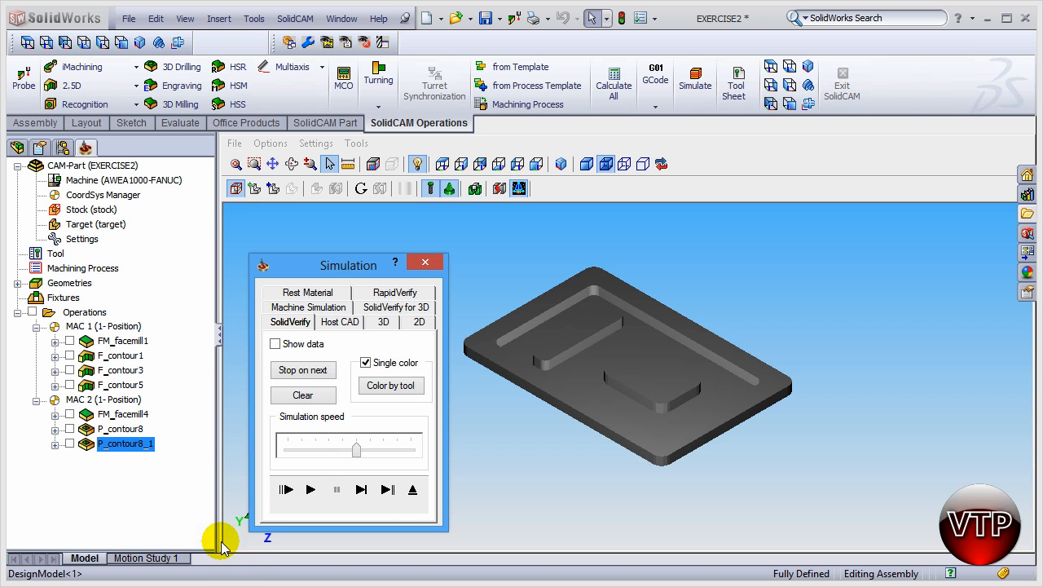
click(424, 262)
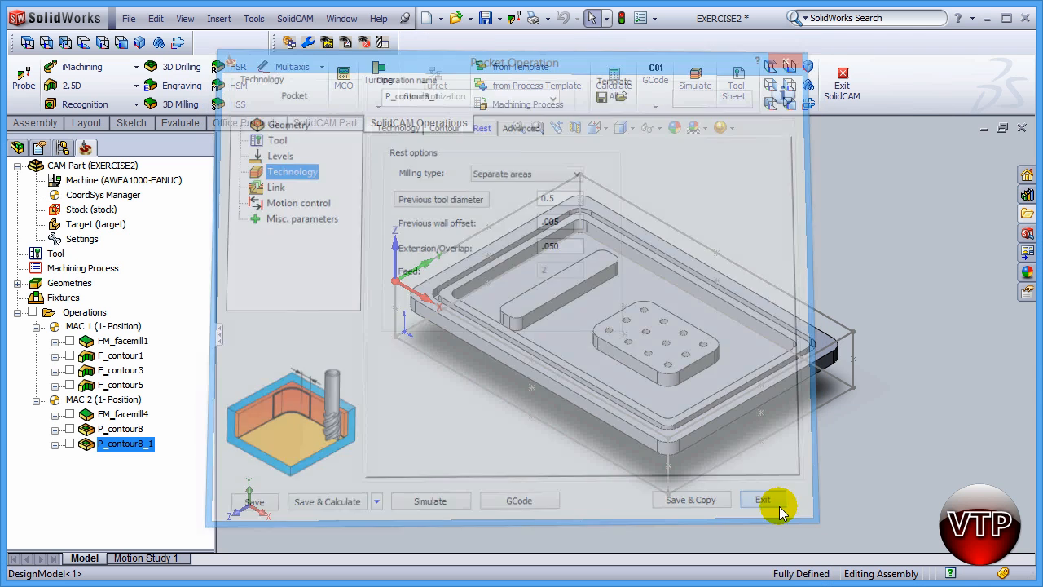
Step: Exit the P_contour8_1 Pocket Operation dialog
click(763, 499)
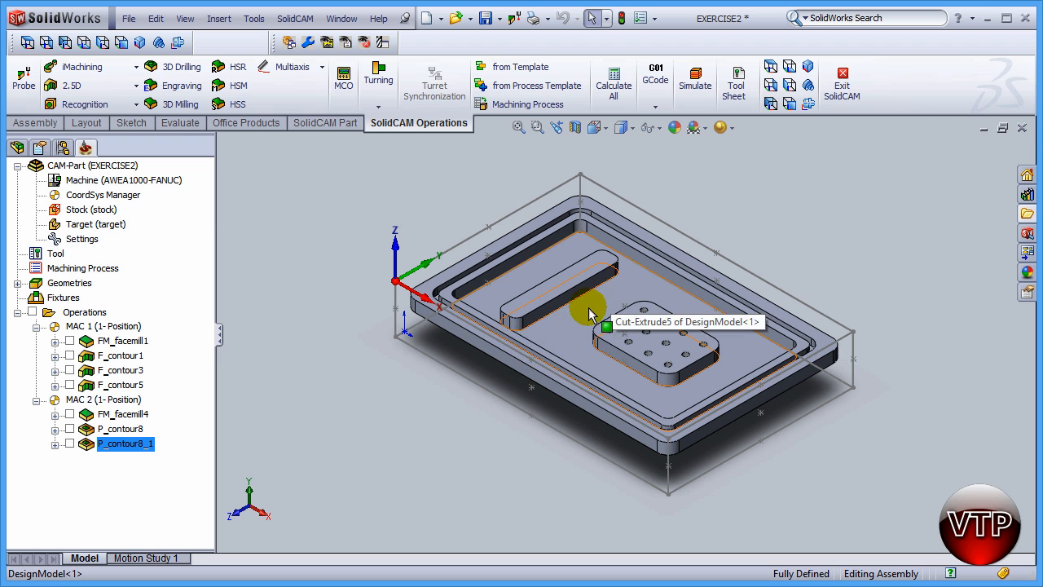
mouse_move(520, 375)
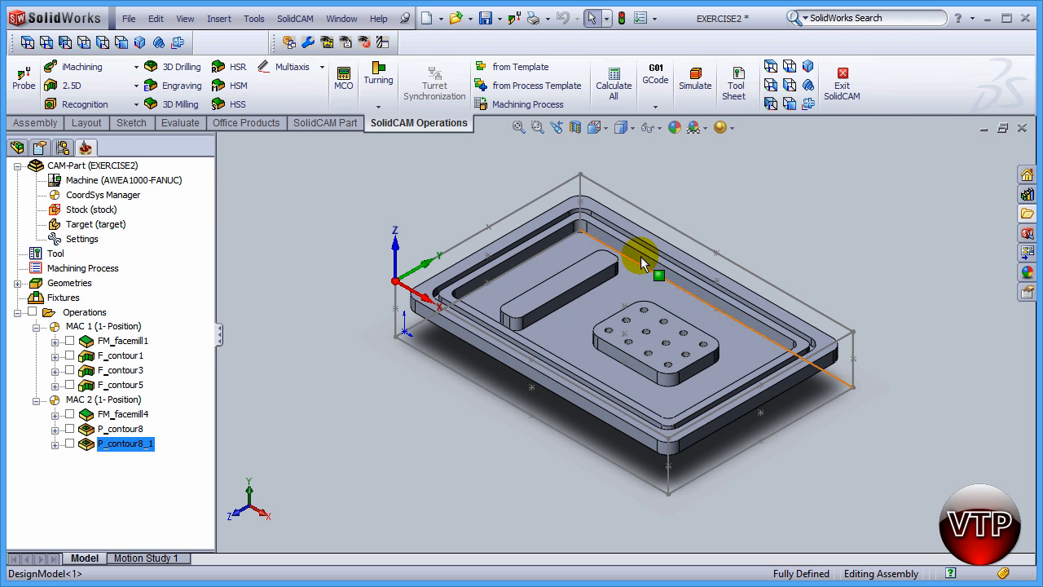
mouse_move(611, 259)
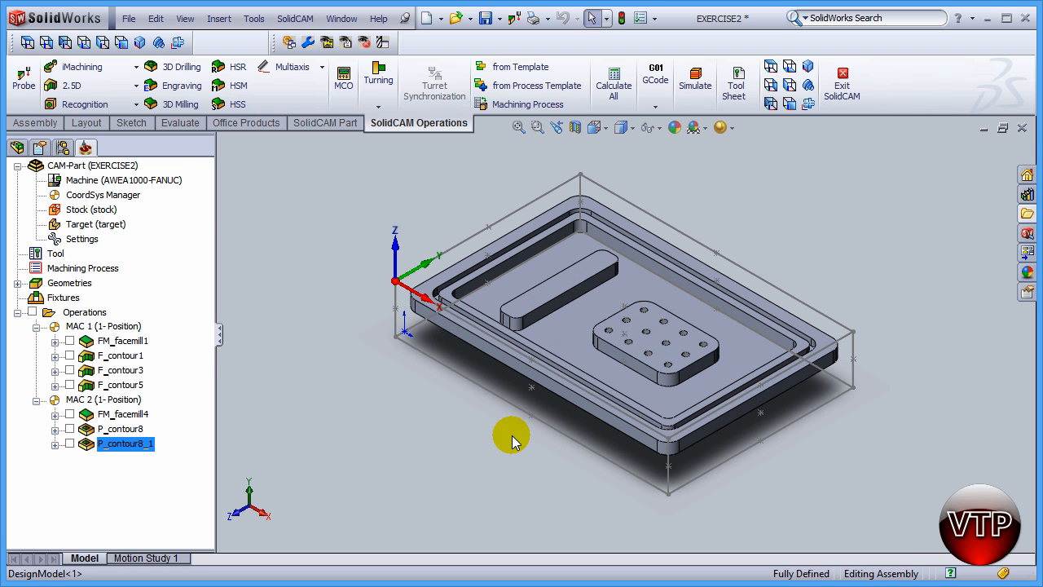
mouse_move(497, 326)
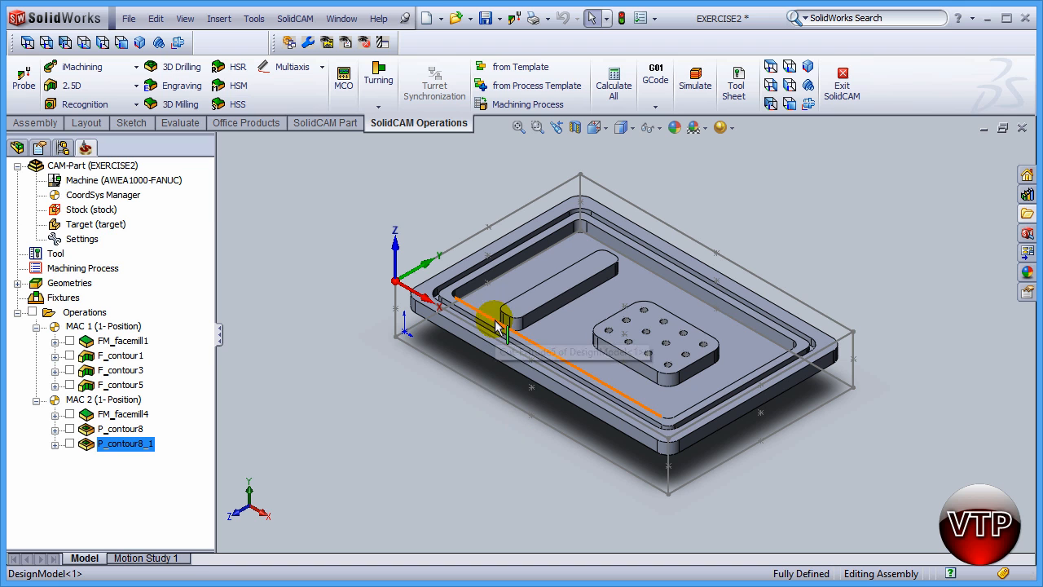